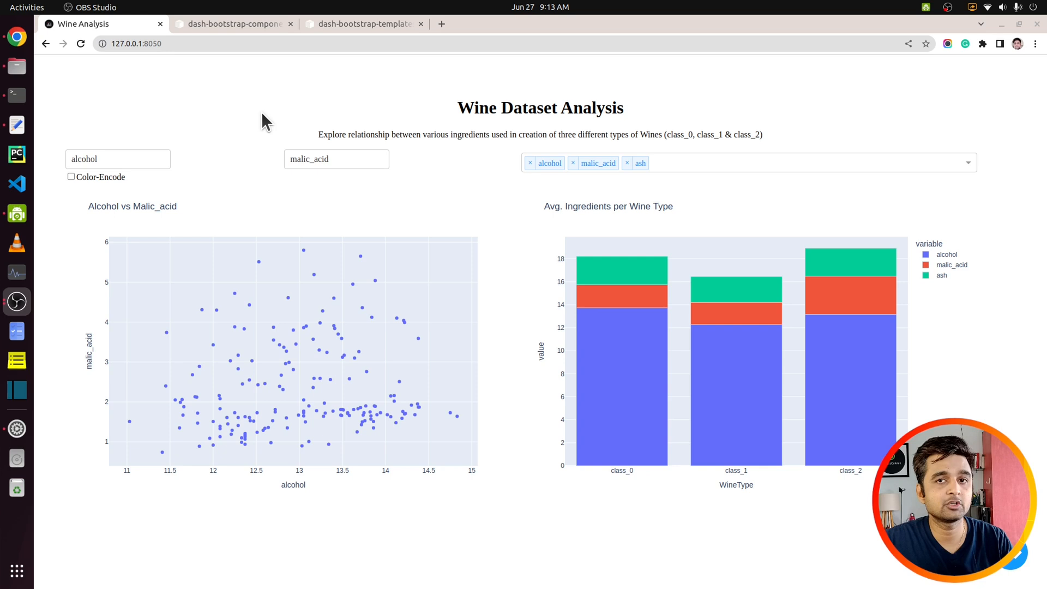
mouse_move(332, 121)
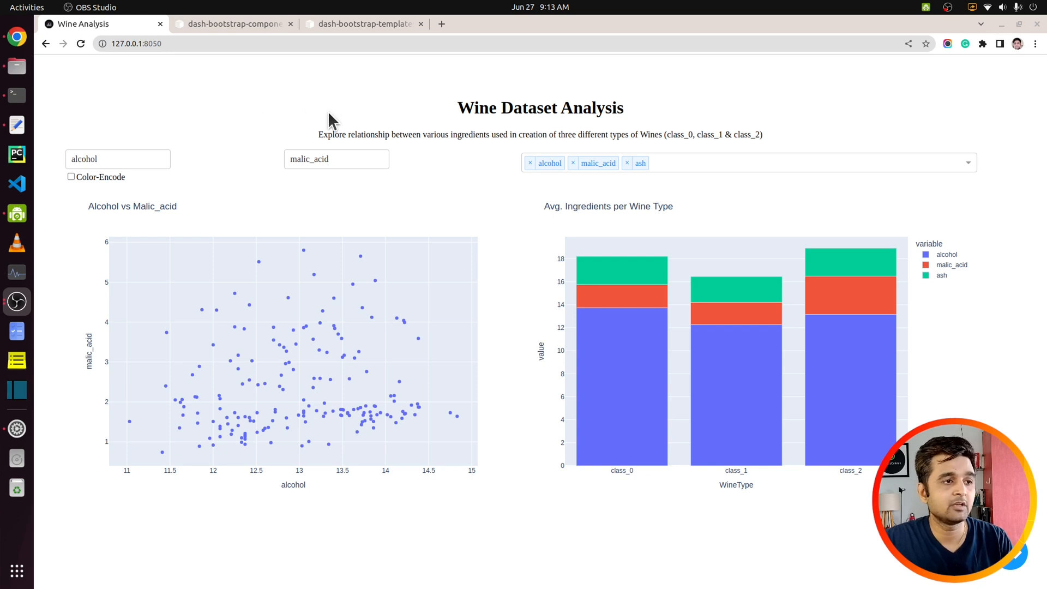
mouse_move(172, 270)
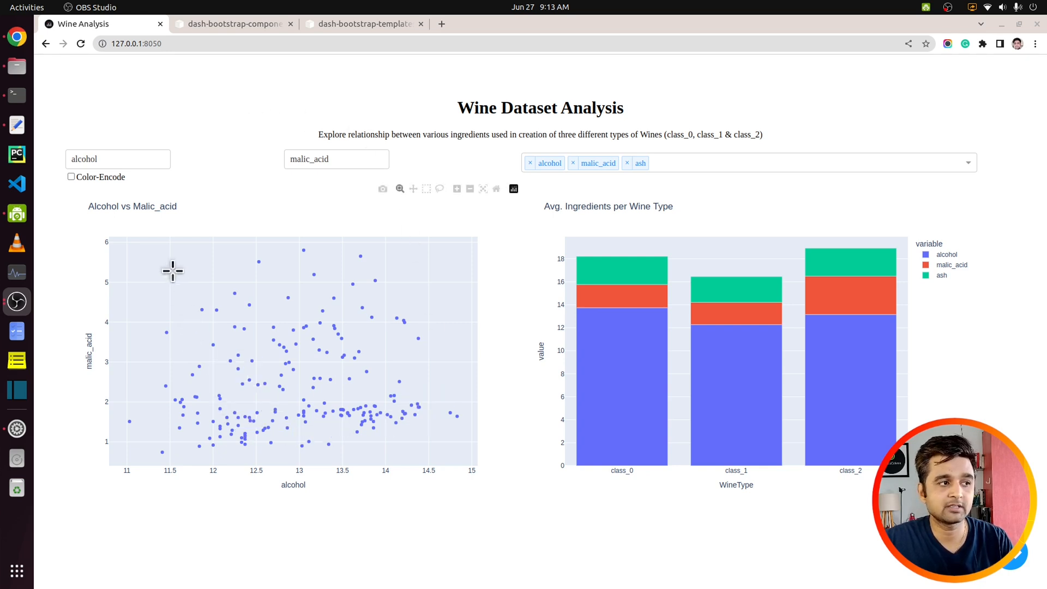
mouse_move(90, 197)
type("ash")
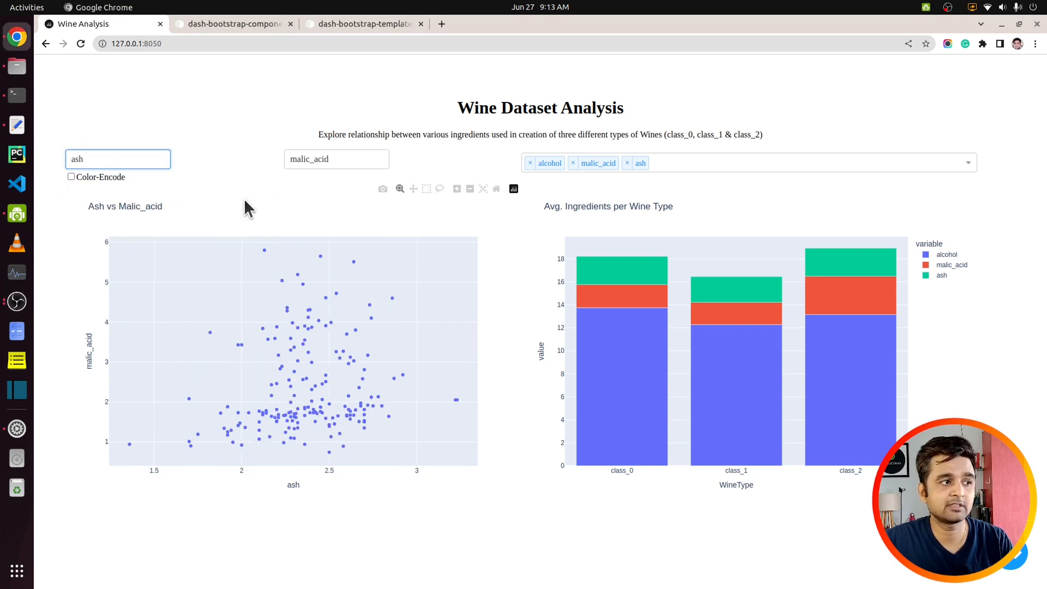
Step: Tick Color-Encode so the ash vs malic_acid scatter points are coloured by wine type
left_click(71, 176)
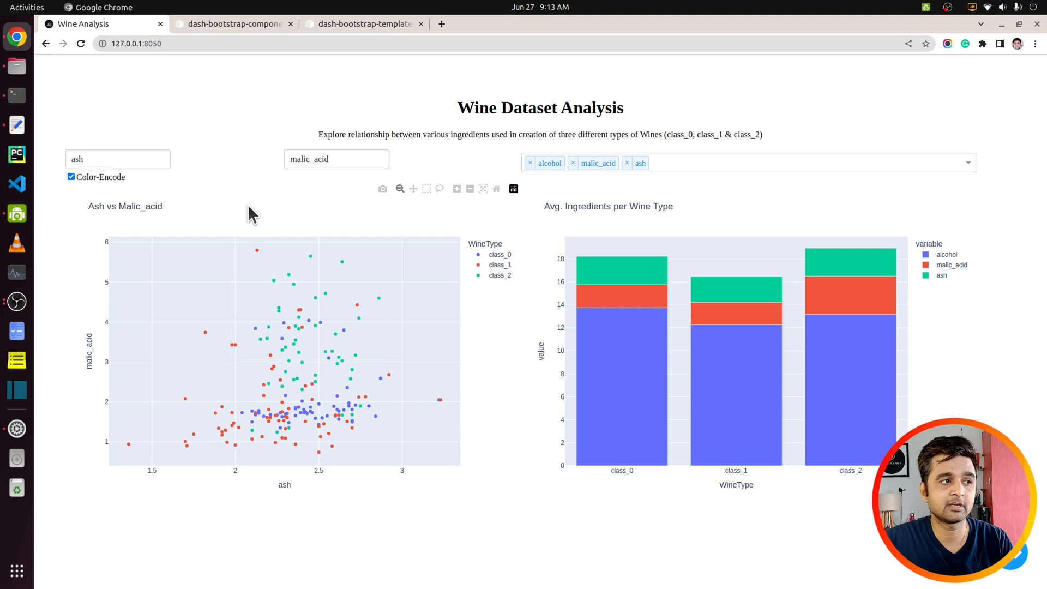
mouse_move(889, 225)
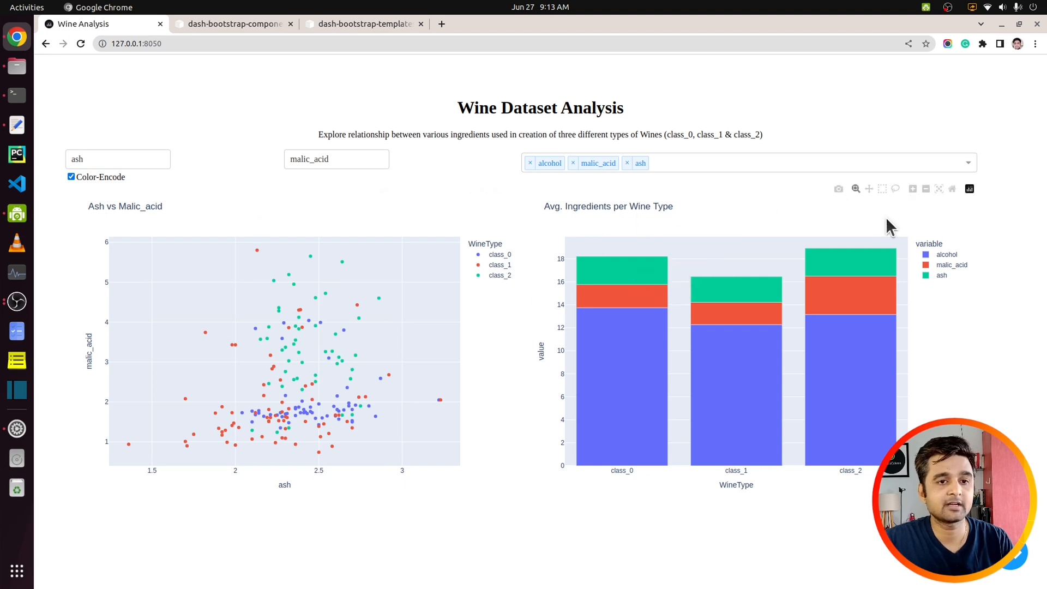
mouse_move(594, 256)
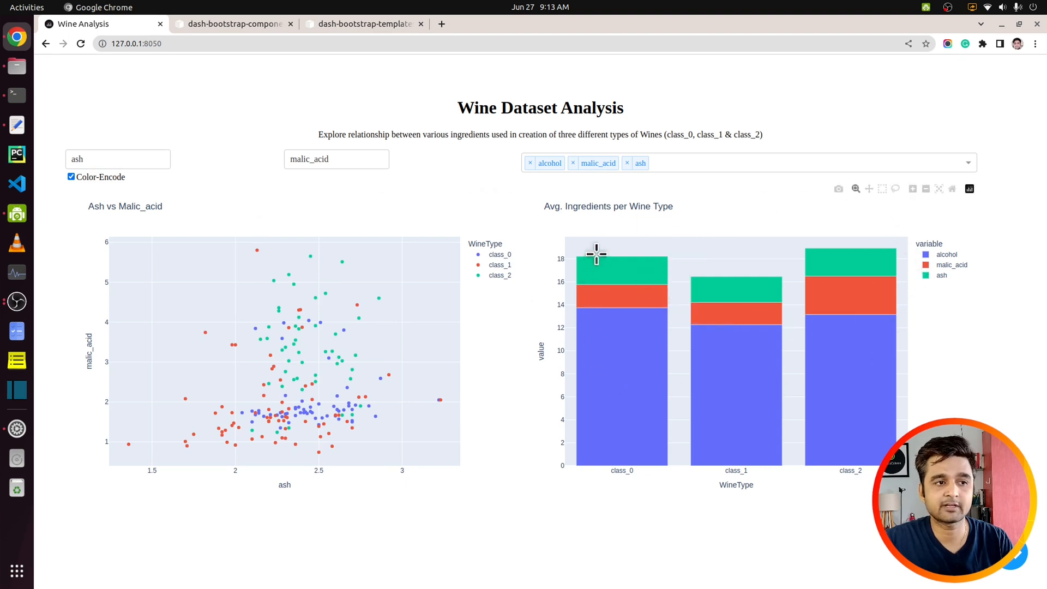
mouse_move(628, 244)
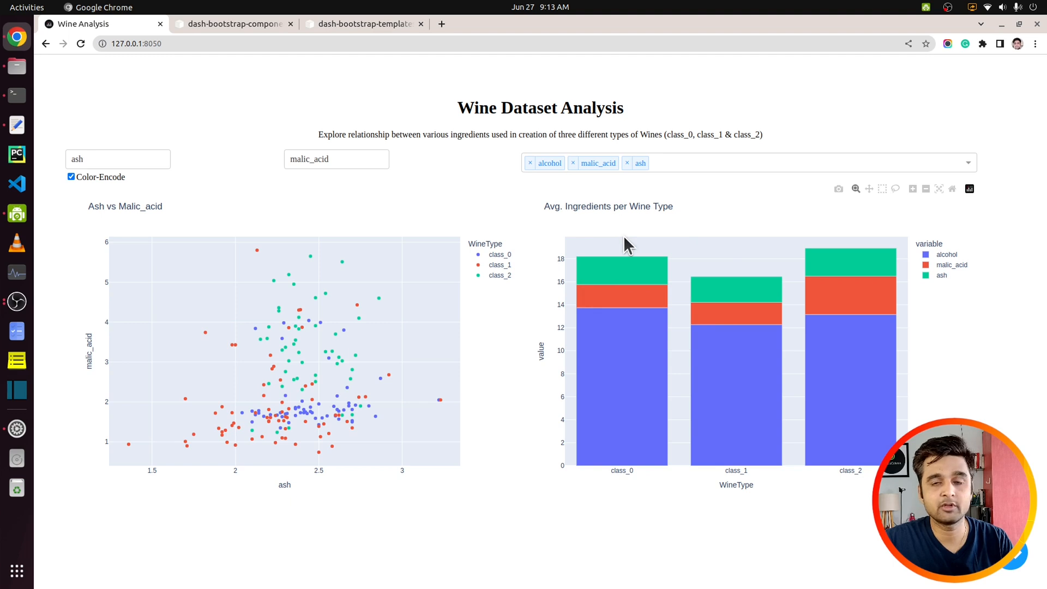
mouse_move(707, 184)
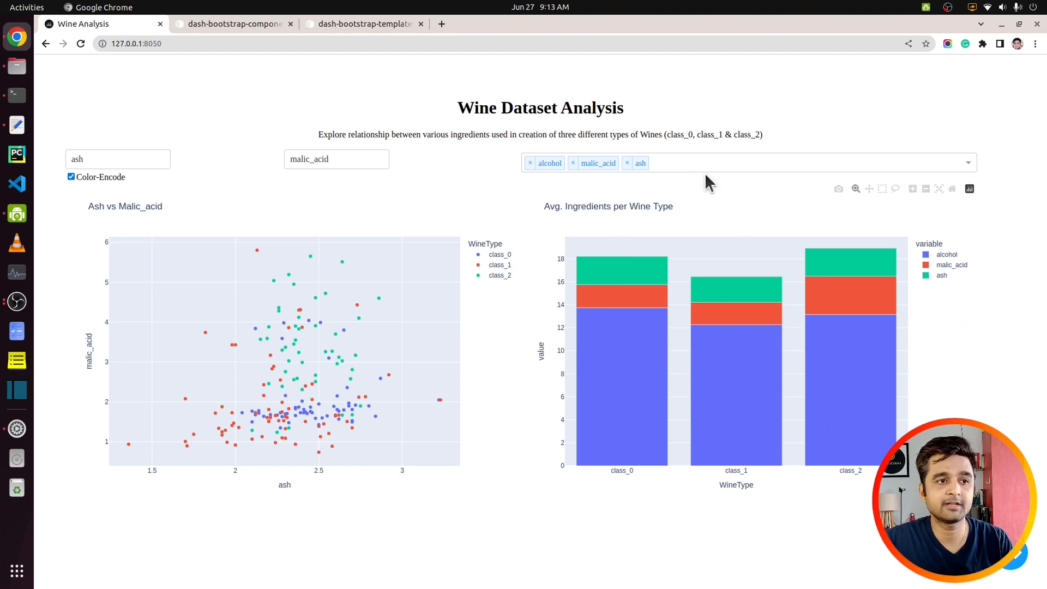
Step: Add magnesium and flavanoids to the ingredients multi-select for the average ingredients bar chart
left_click(747, 162)
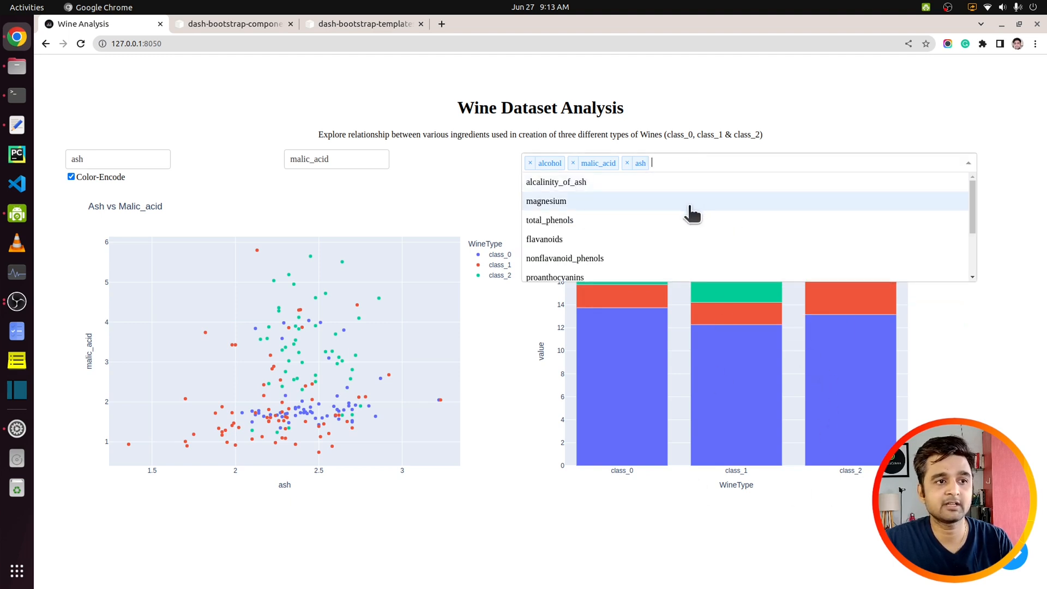
left_click(545, 201)
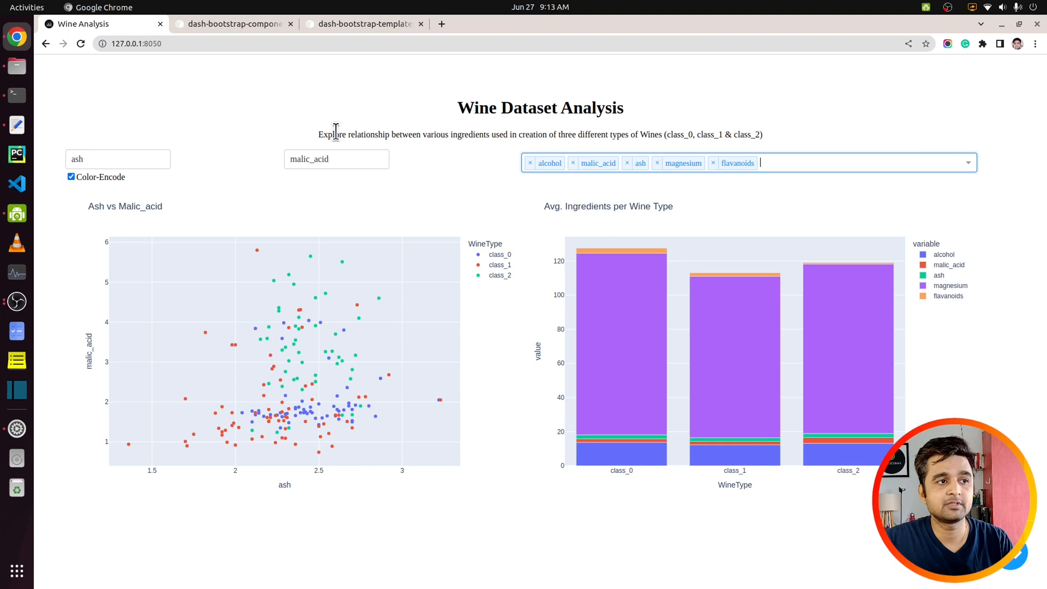
mouse_move(724, 297)
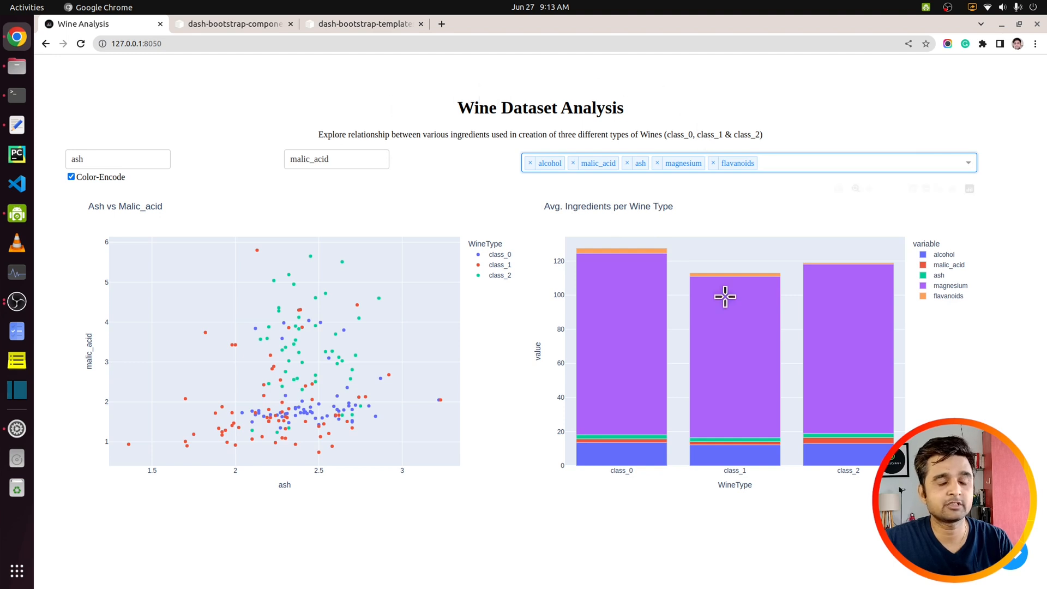
mouse_move(401, 110)
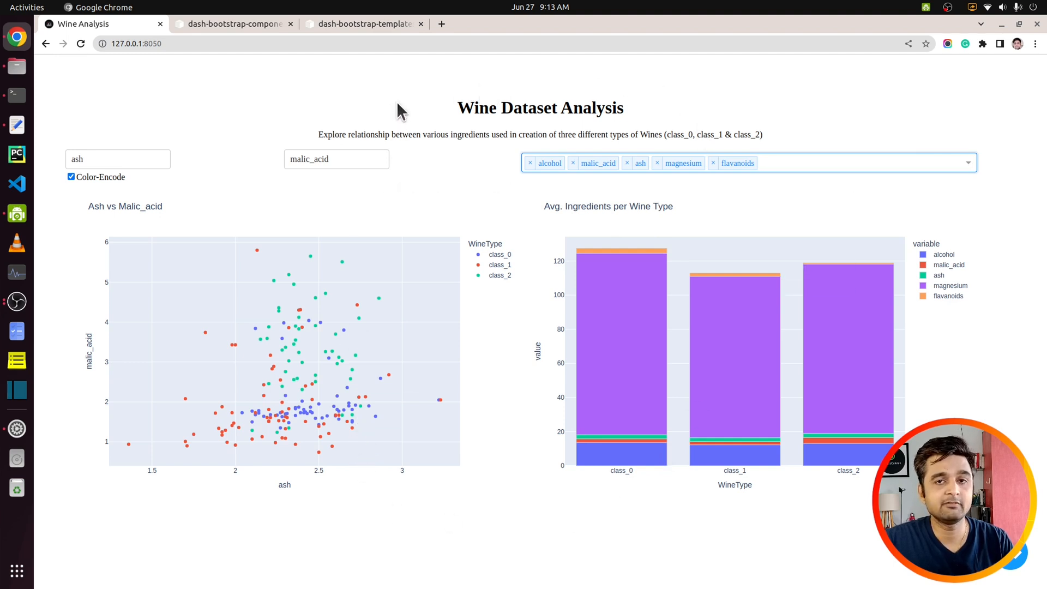
left_click(834, 163)
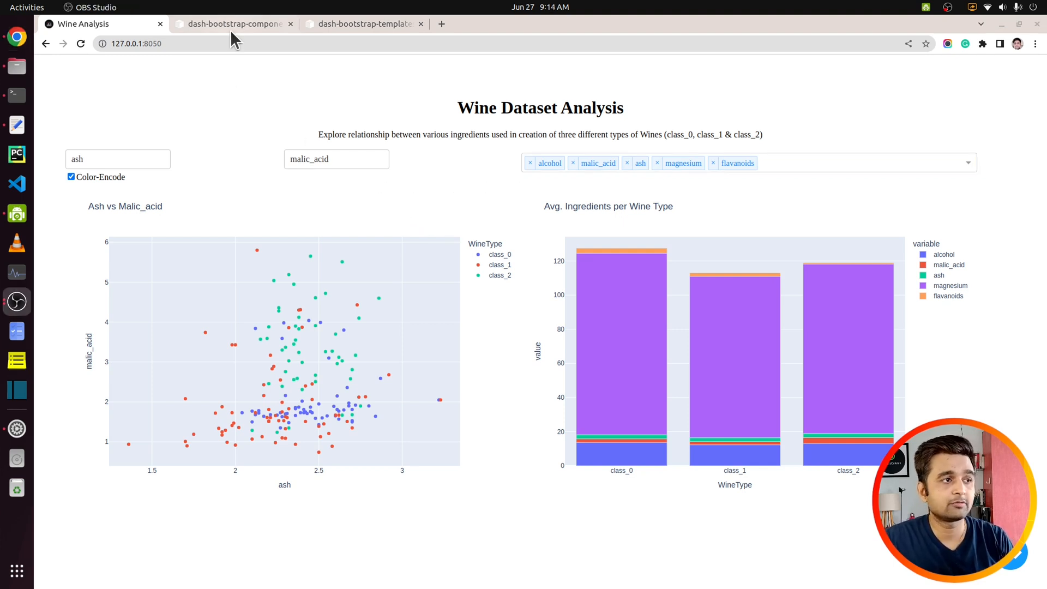
Step: View the dash-bootstrap-components and dash-bootstrap-templates PyPI pages in Chrome
left_click(230, 24)
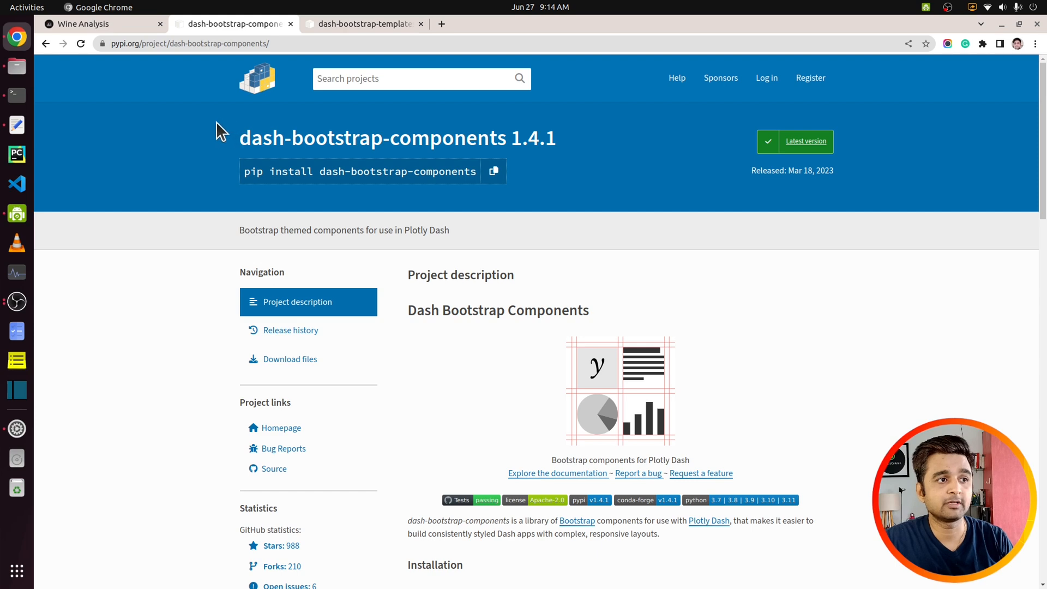
mouse_move(497, 174)
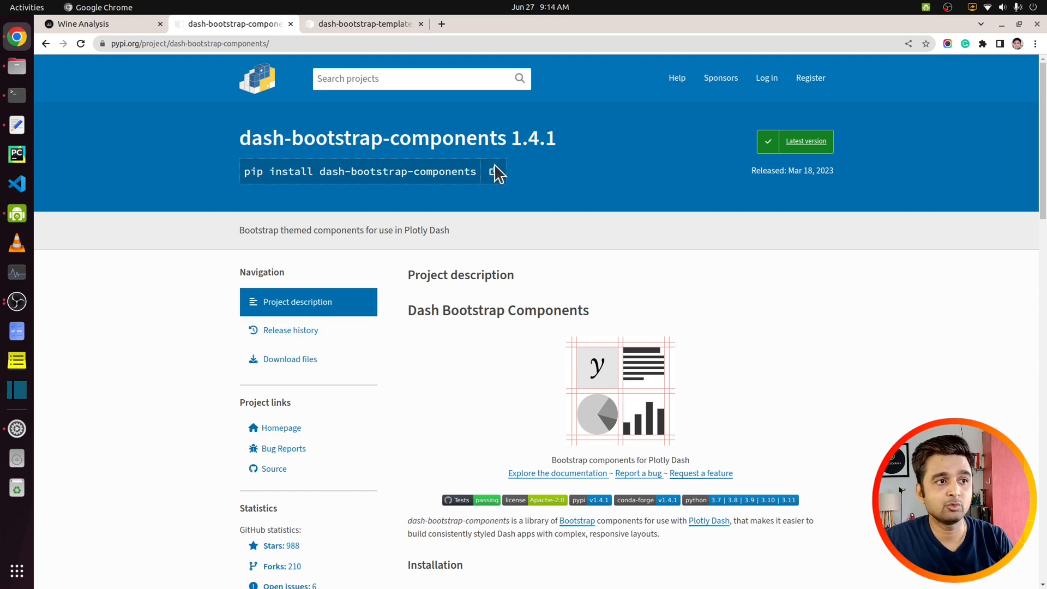
mouse_move(308, 194)
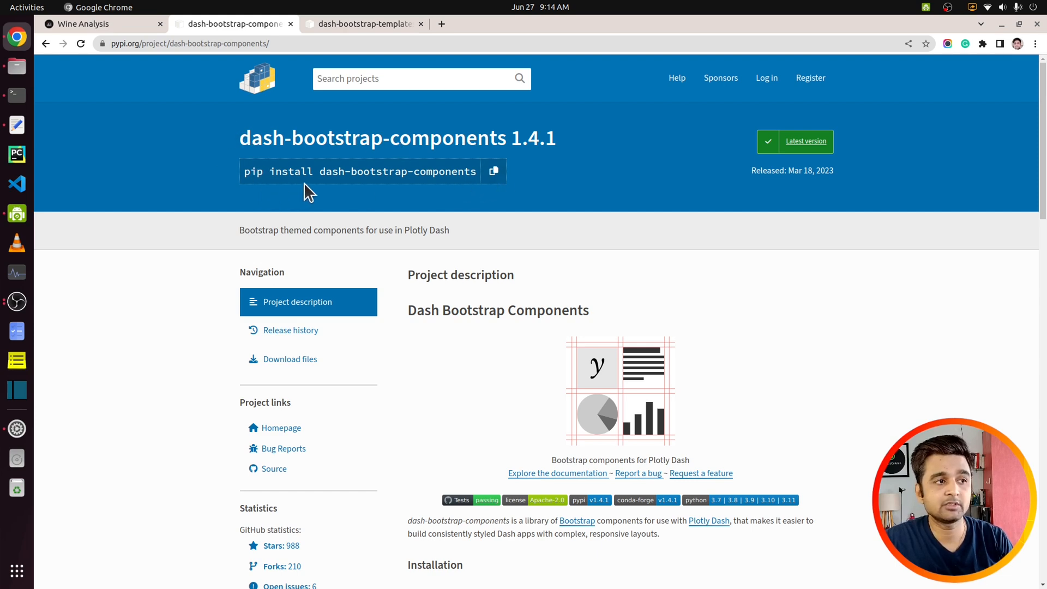
left_click(362, 24)
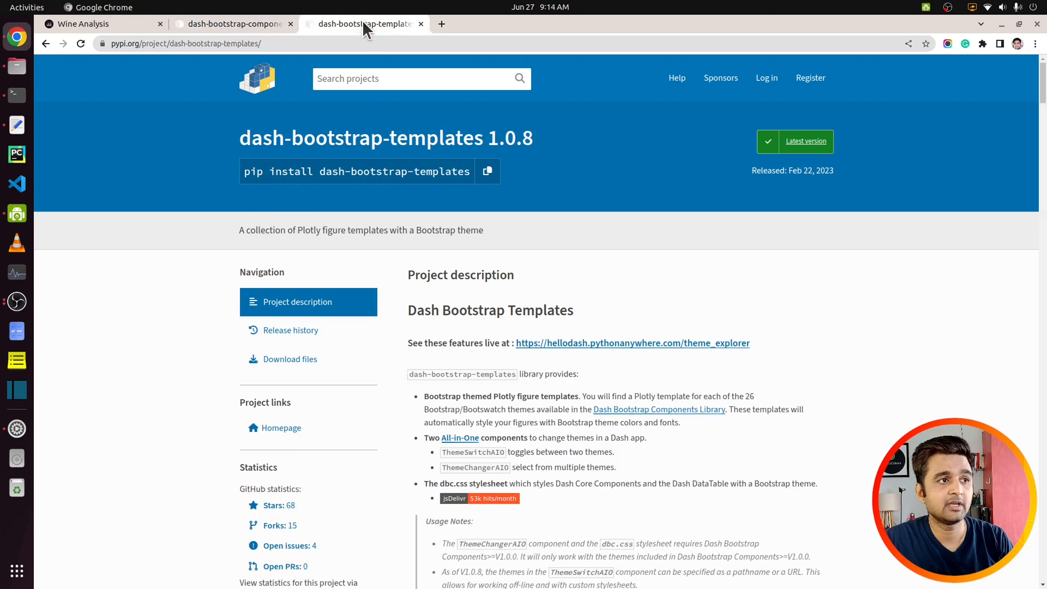
mouse_move(386, 148)
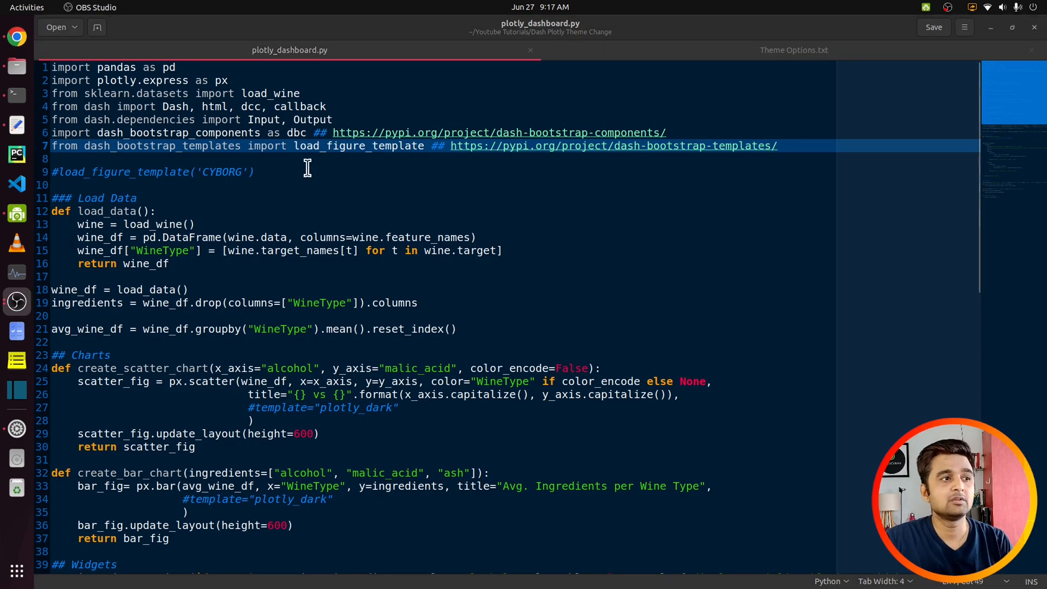
mouse_move(262, 172)
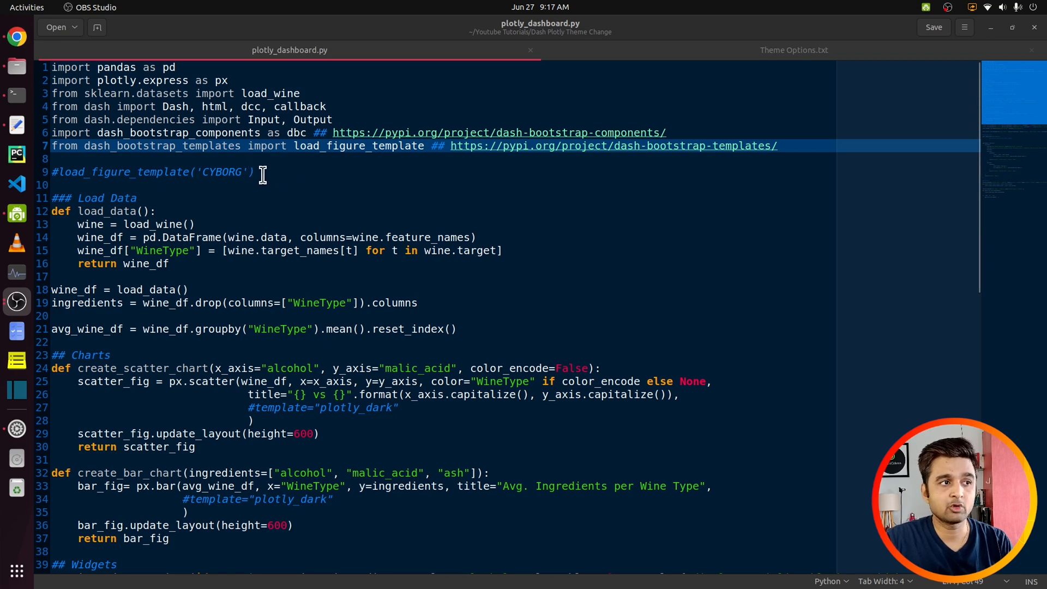
mouse_move(255, 170)
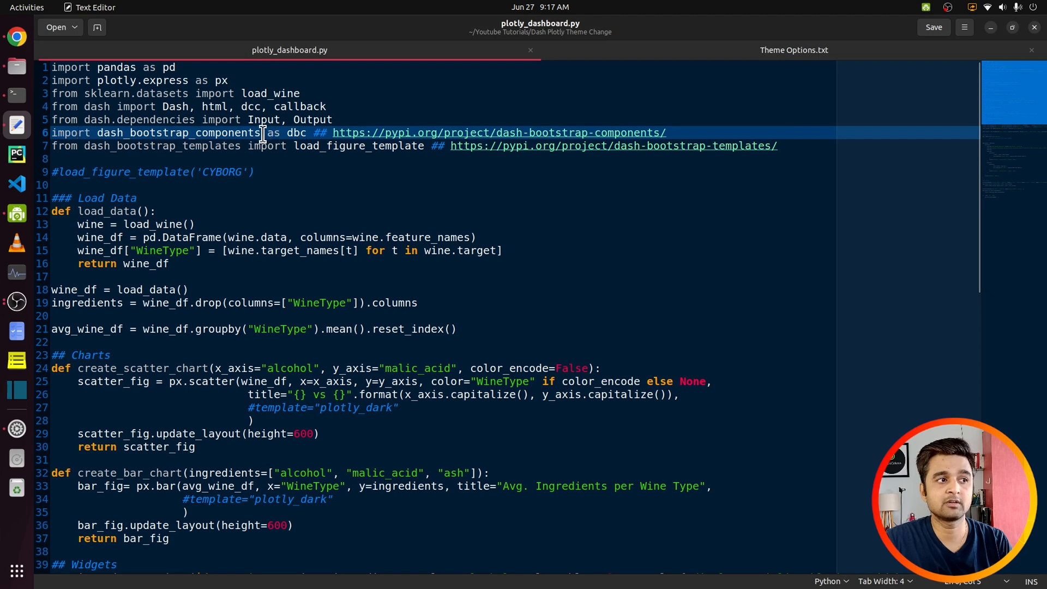
double_click(295, 132)
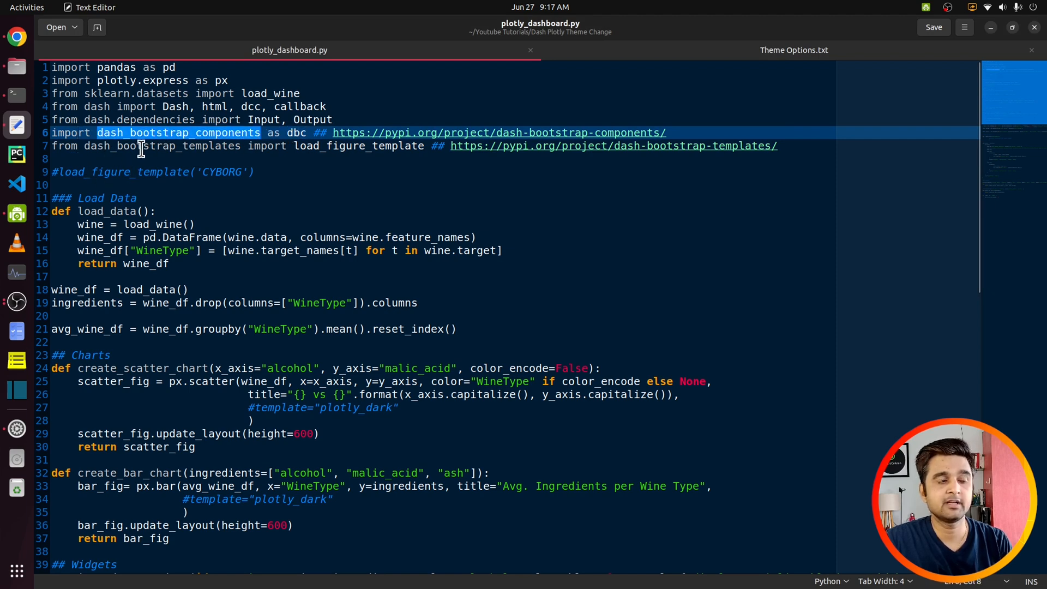
double_click(163, 146)
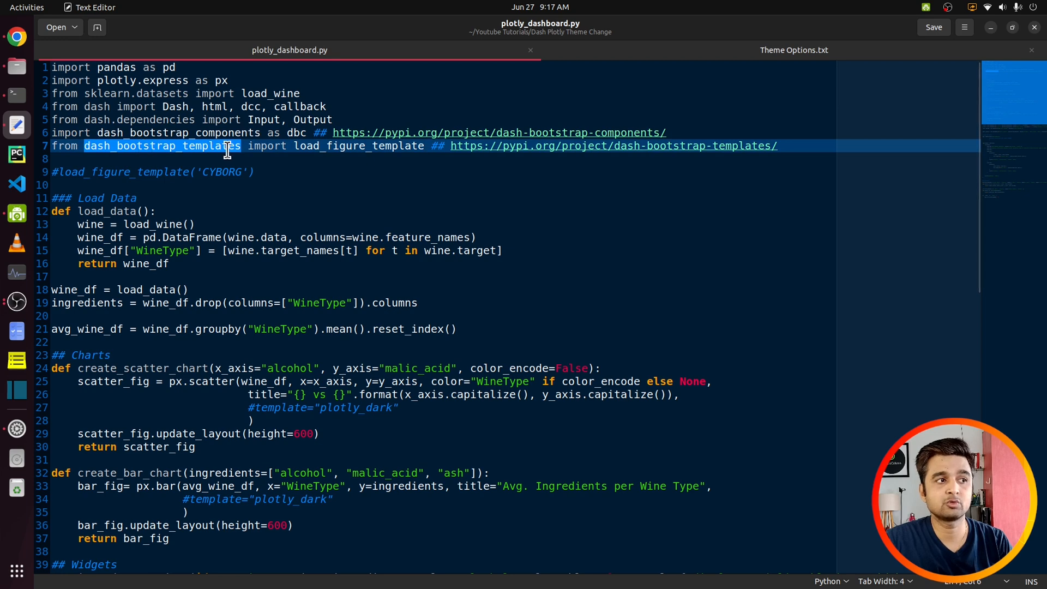
mouse_move(332, 146)
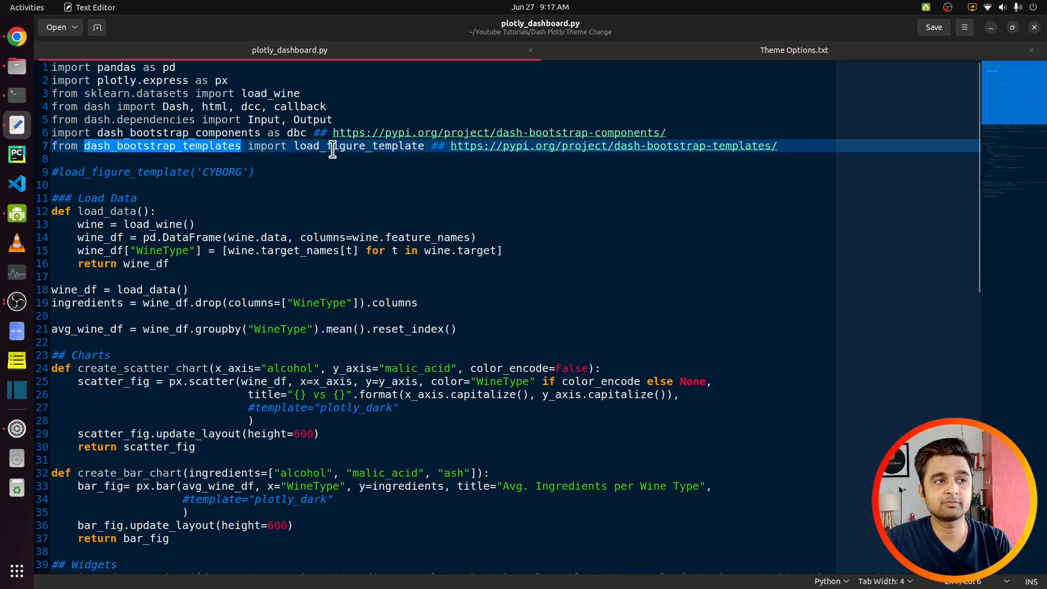
double_click(359, 146)
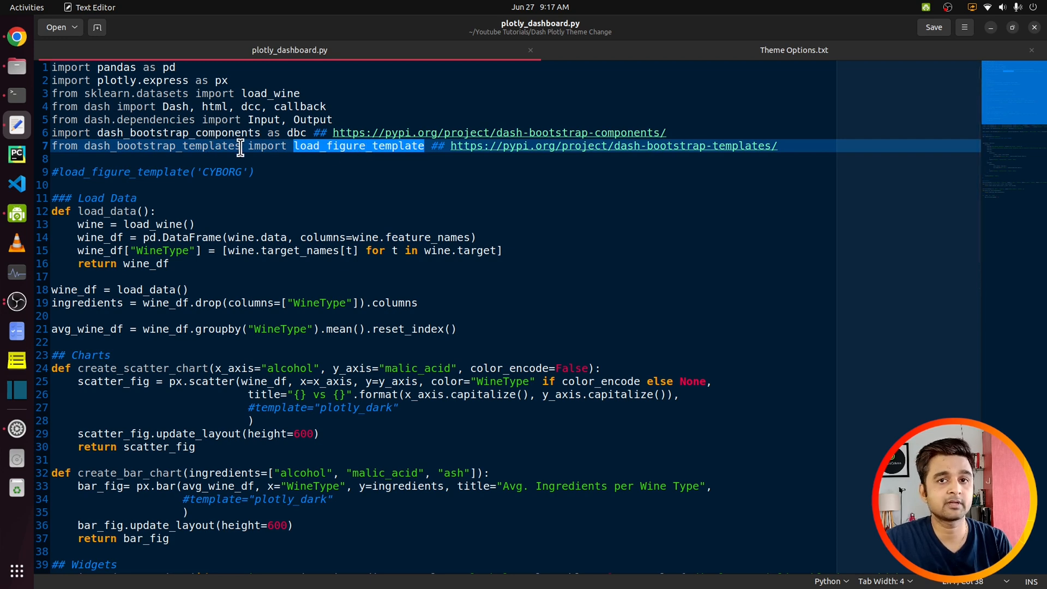
scroll("down", 3)
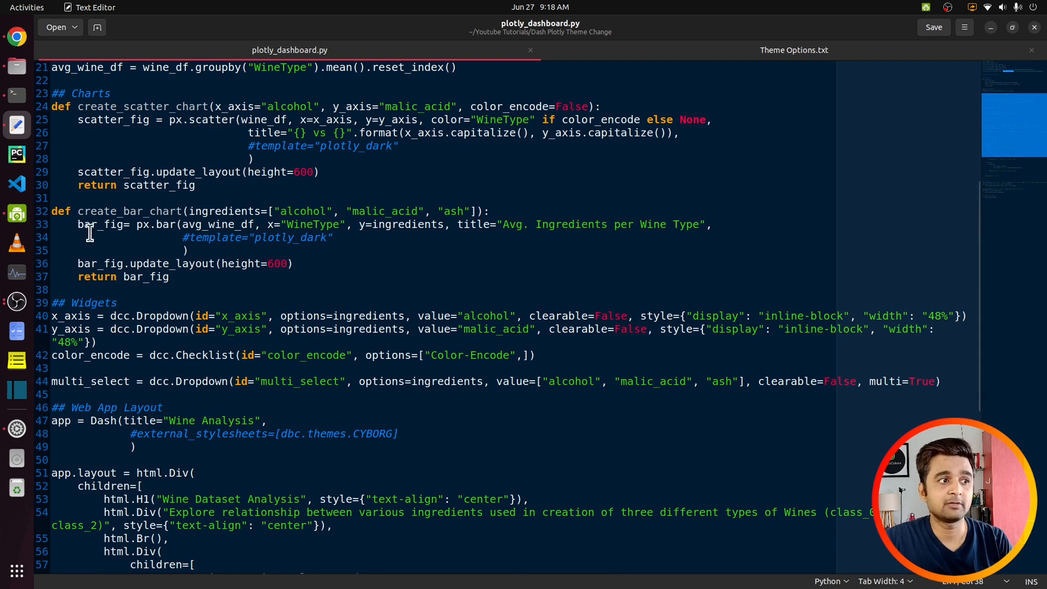
Step: Uncomment external_stylesheets=[dbc.themes.CYBORG] on line 48 of plotly_dashboard.py
scroll("down", 3)
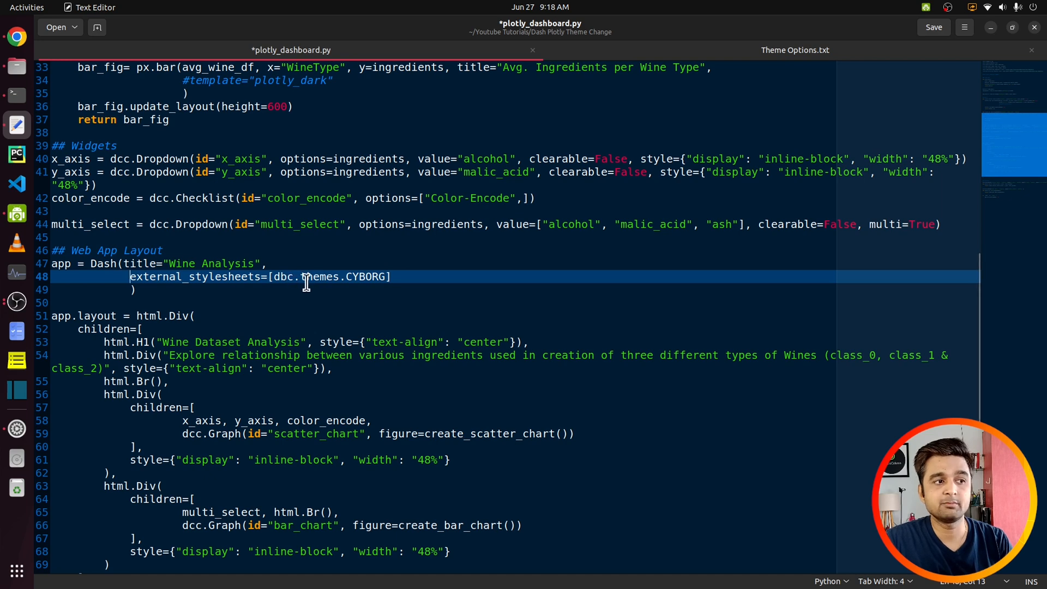
double_click(366, 276)
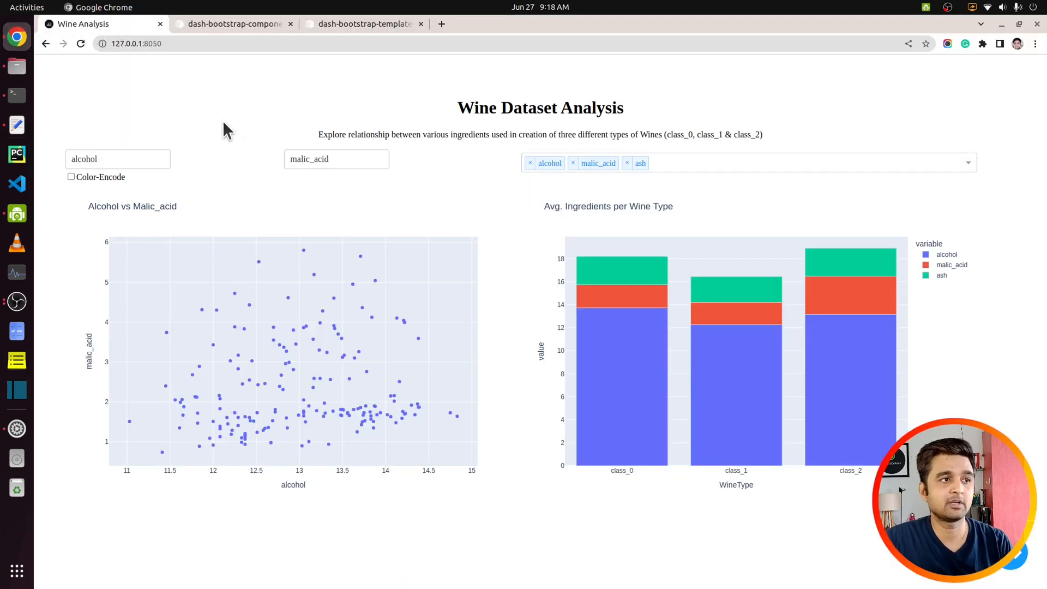
Step: Reload the dark-themed dashboard, set the scatter y-axis to ash, and open the x-axis choices
left_click(81, 43)
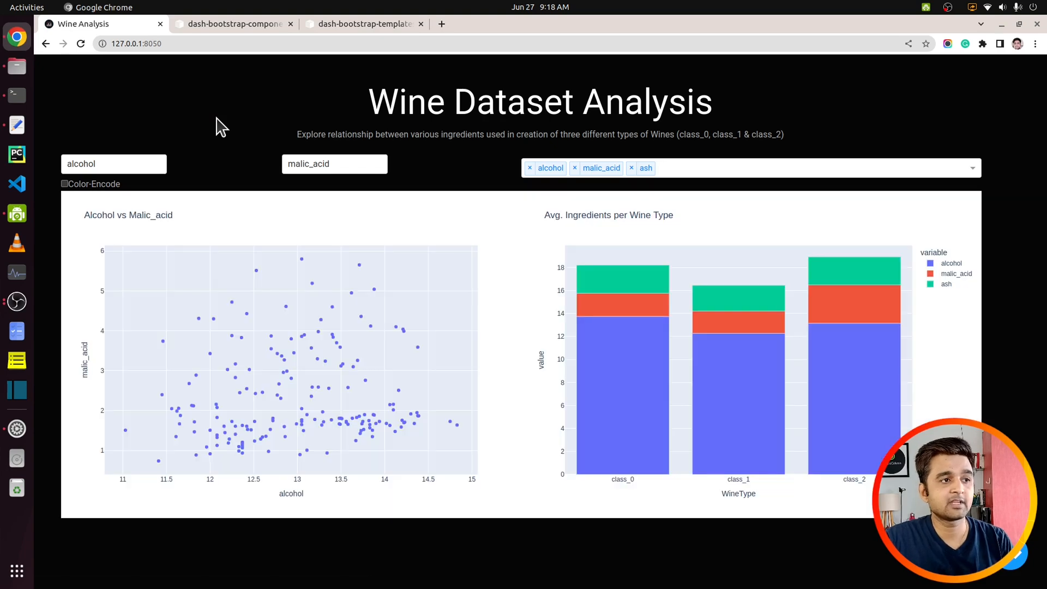
mouse_move(252, 133)
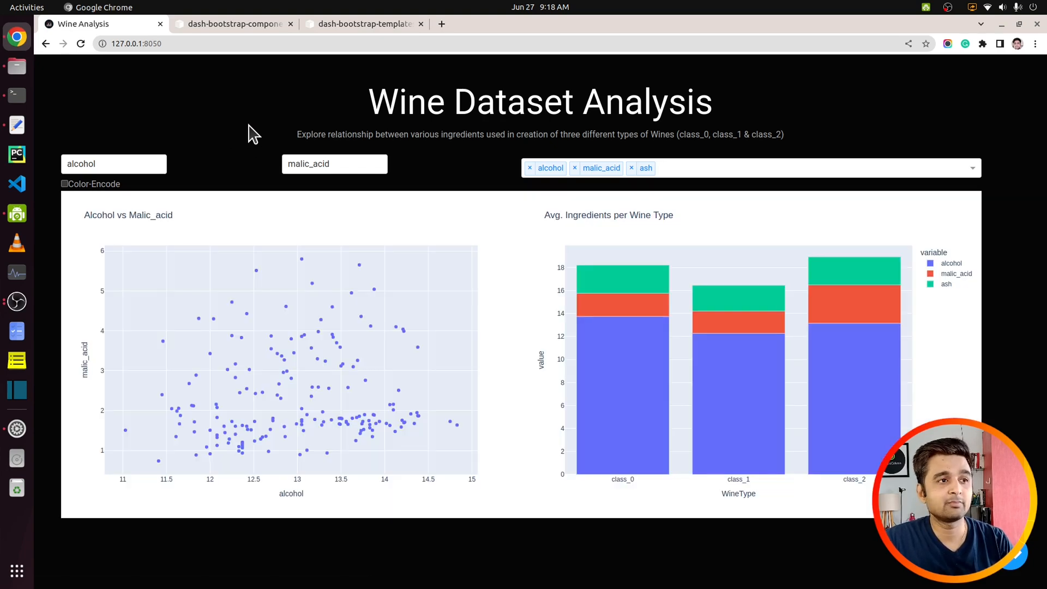
mouse_move(508, 158)
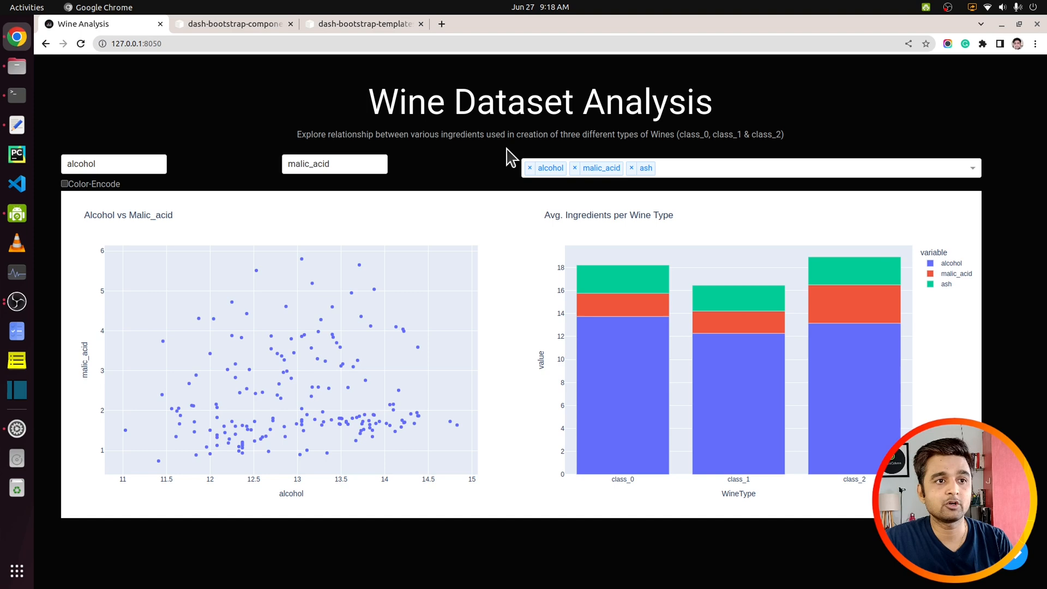
left_click(333, 163)
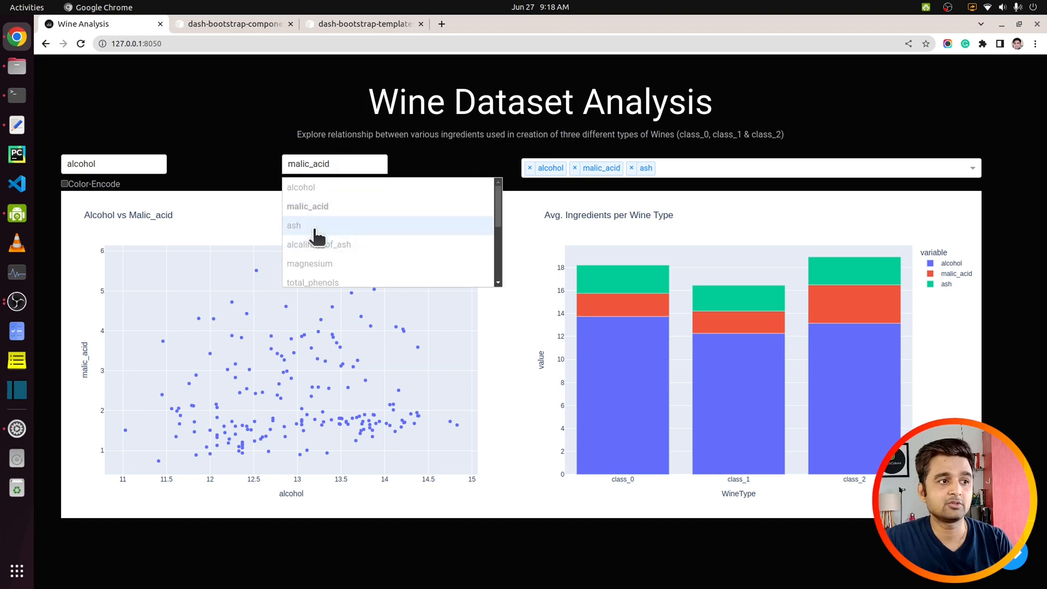
left_click(293, 226)
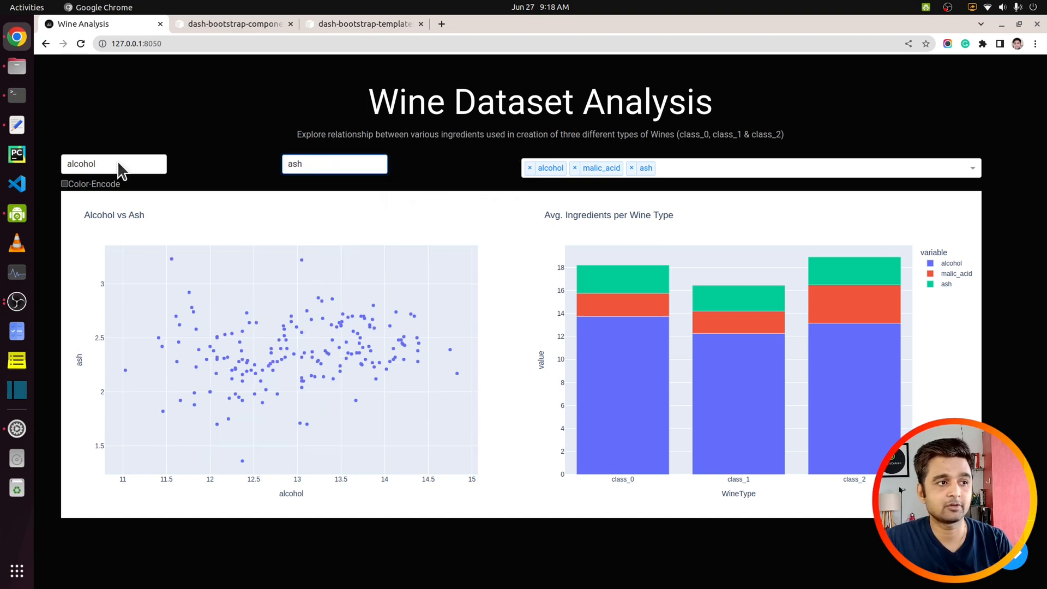
left_click(113, 163)
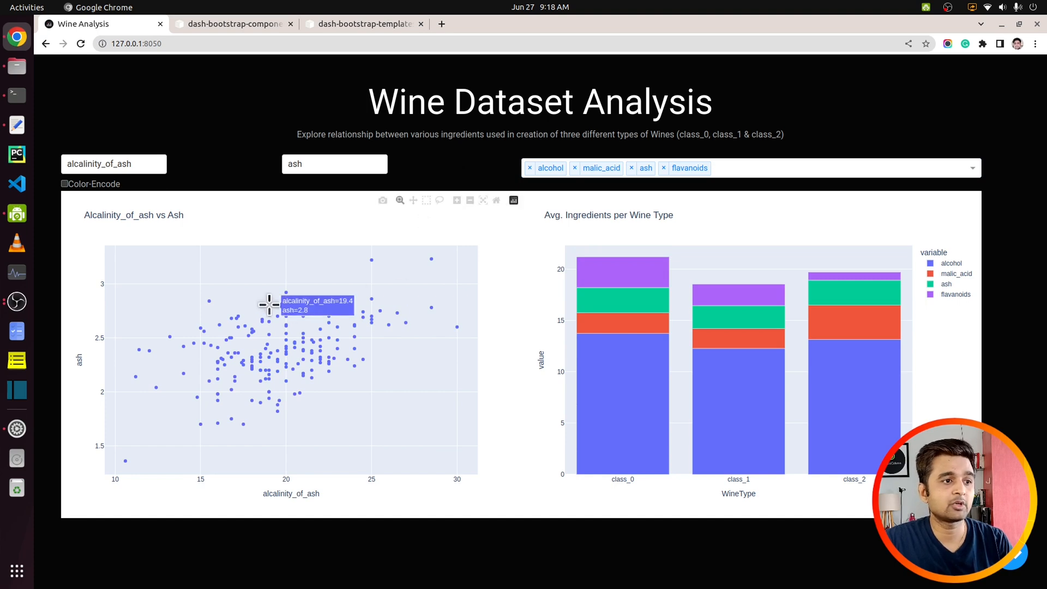
mouse_move(439, 199)
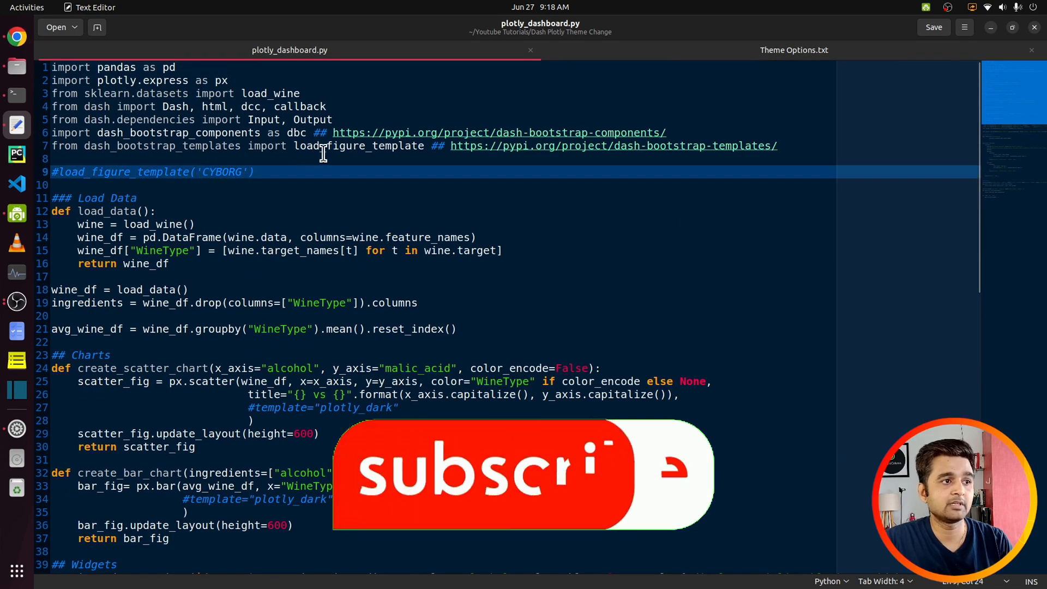
Step: Uncomment load_figure_template('CYBORG') on line 9 of plotly_dashboard.py
double_click(124, 172)
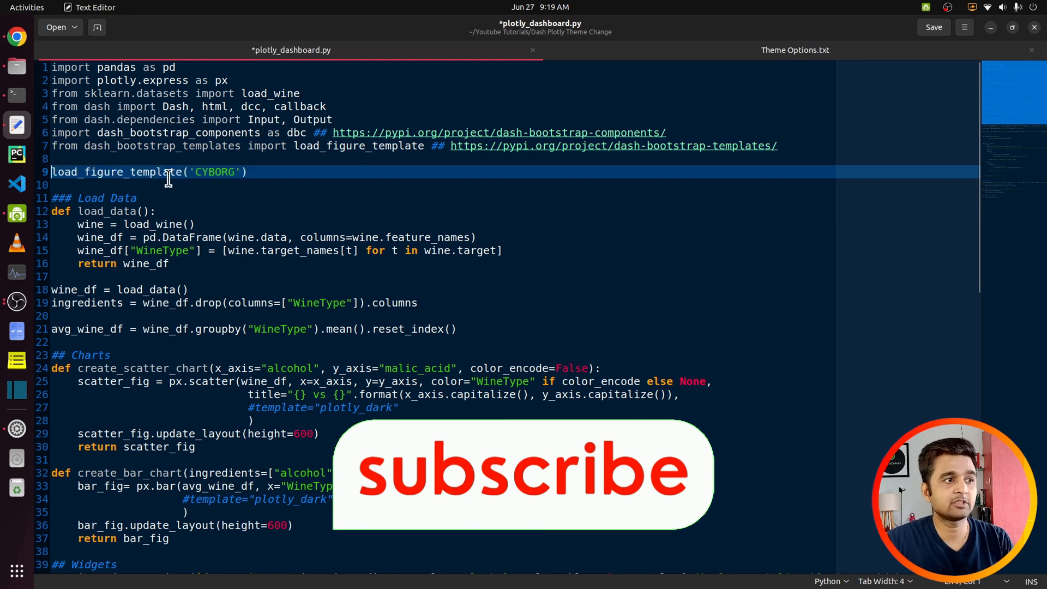
scroll("down", 3)
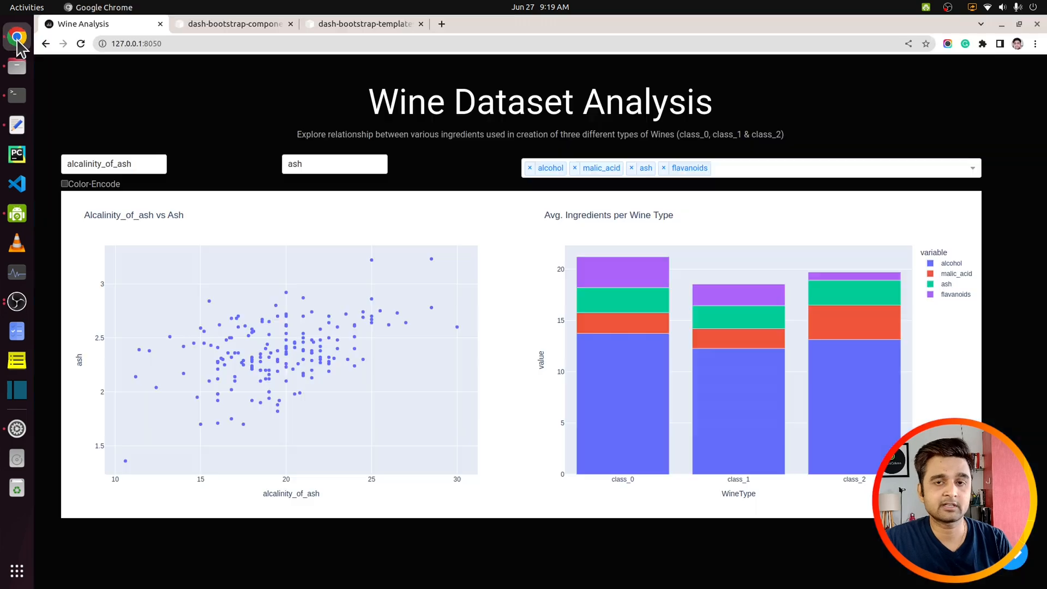
Step: Reload the dashboard, enable Color-Encode on the scatter plot, and add flavanoids to the bar chart
left_click(663, 167)
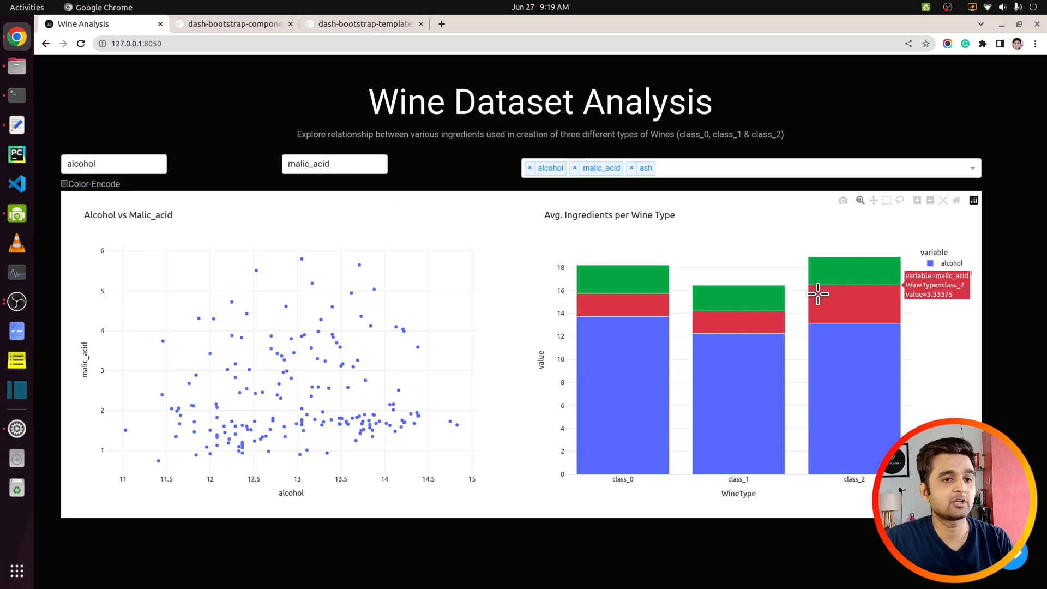
mouse_move(369, 296)
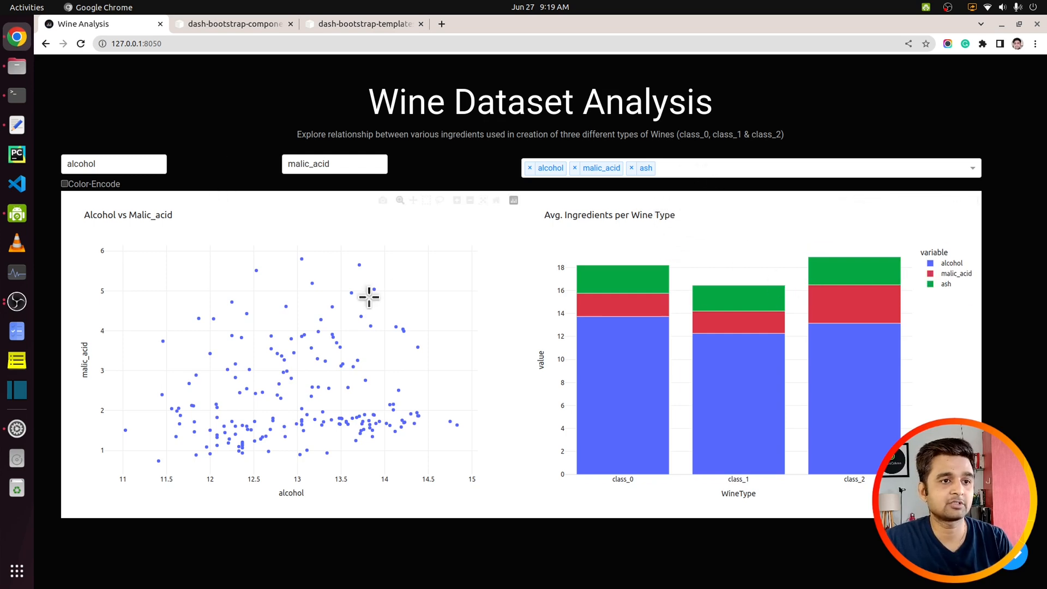
left_click(65, 184)
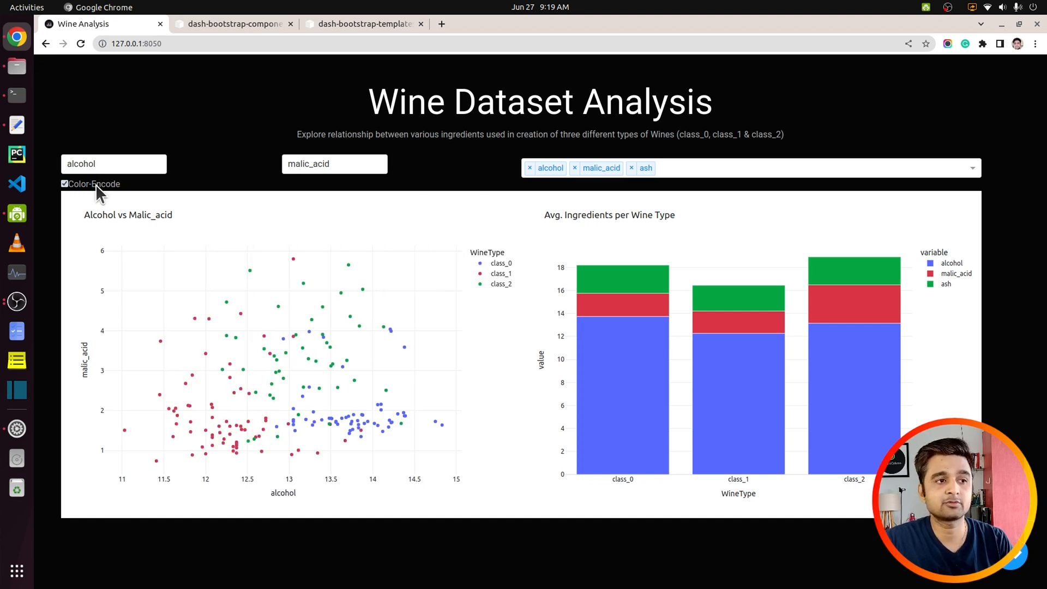
left_click(64, 184)
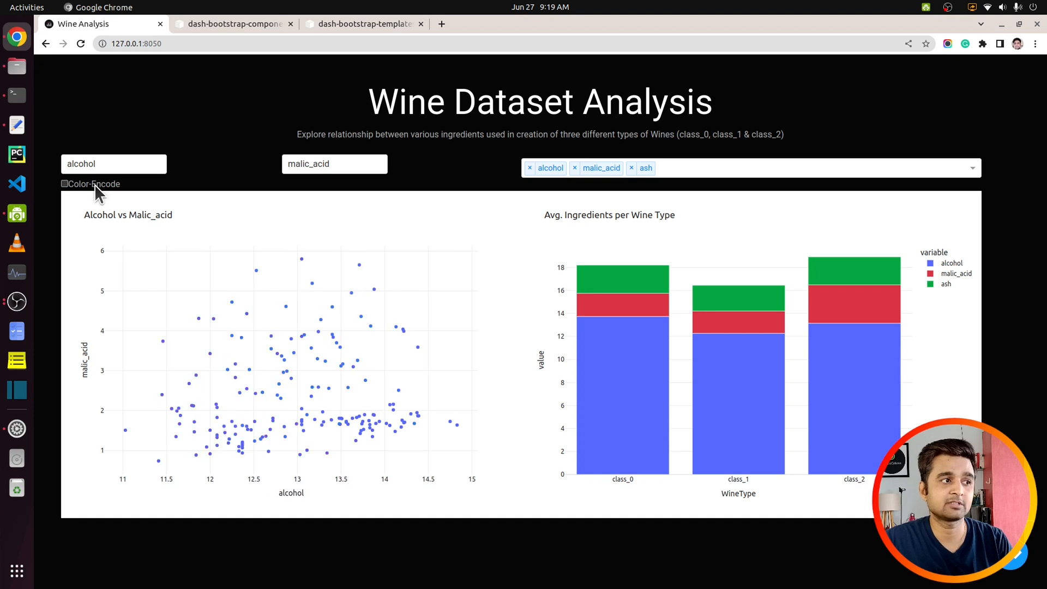
left_click(64, 184)
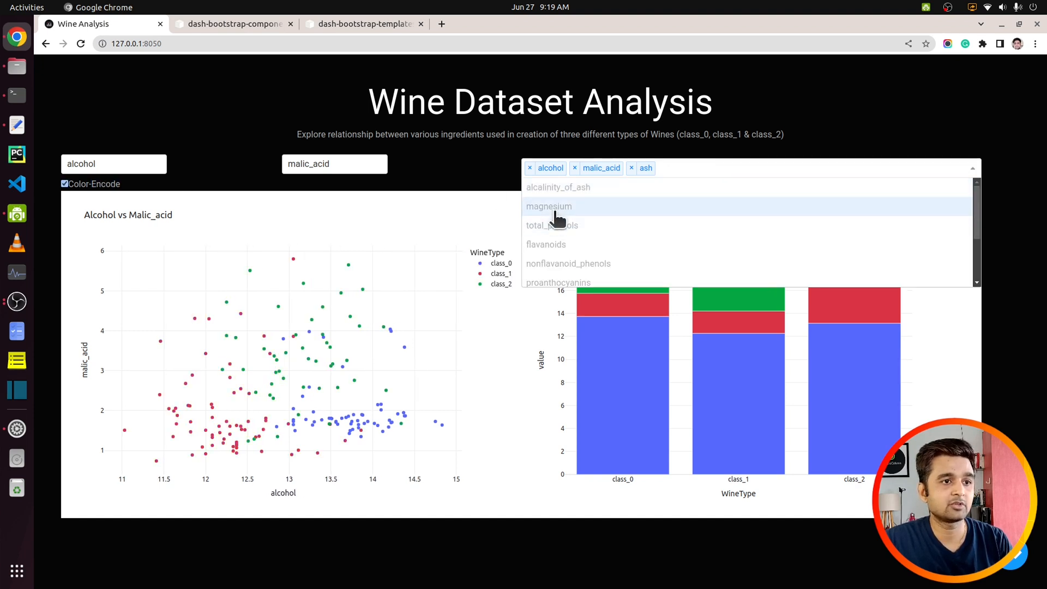
left_click(546, 244)
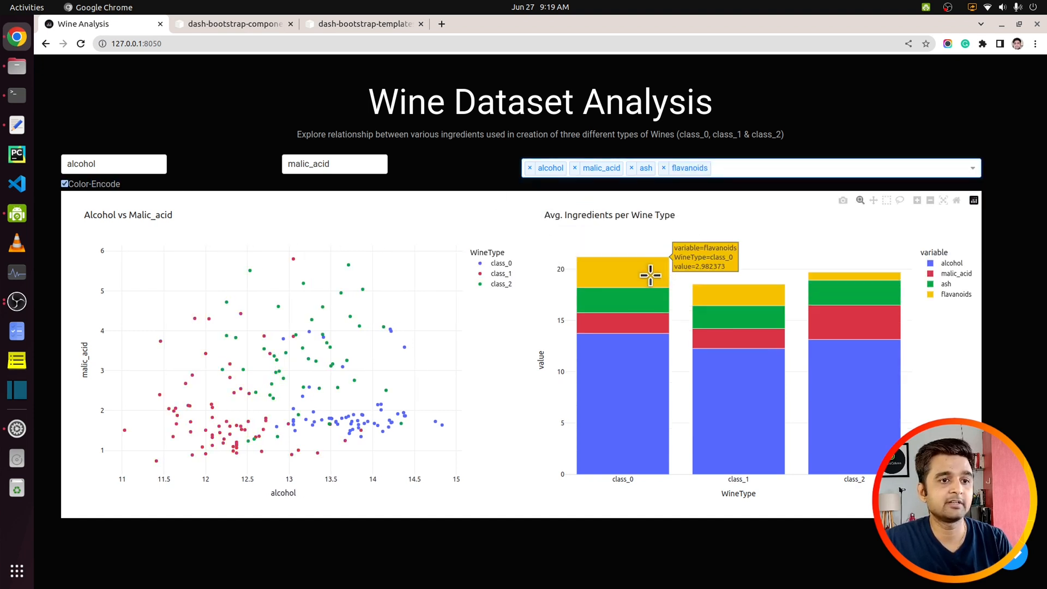
mouse_move(812, 309)
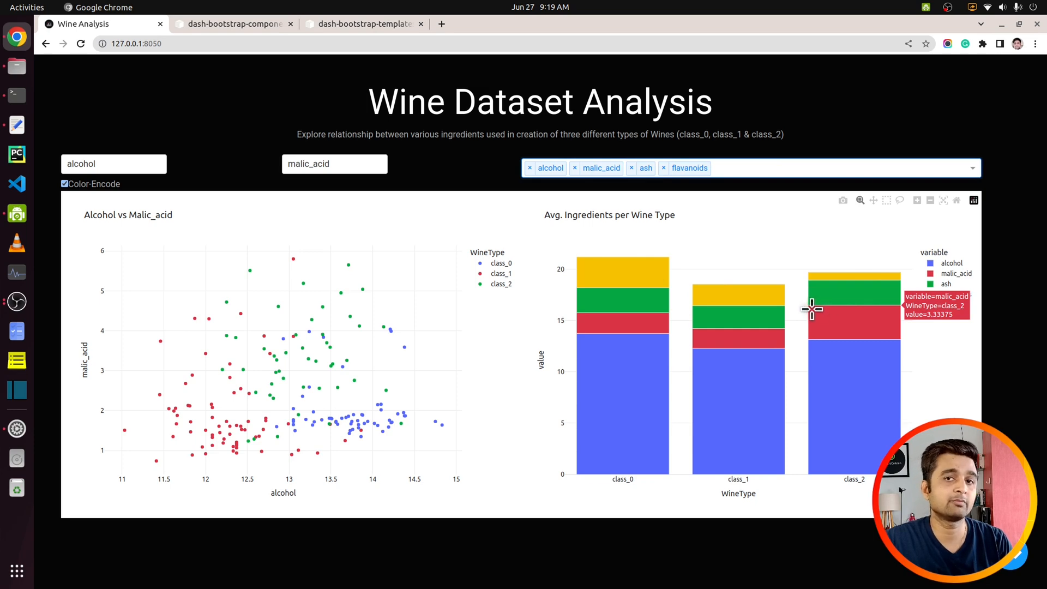
mouse_move(470, 182)
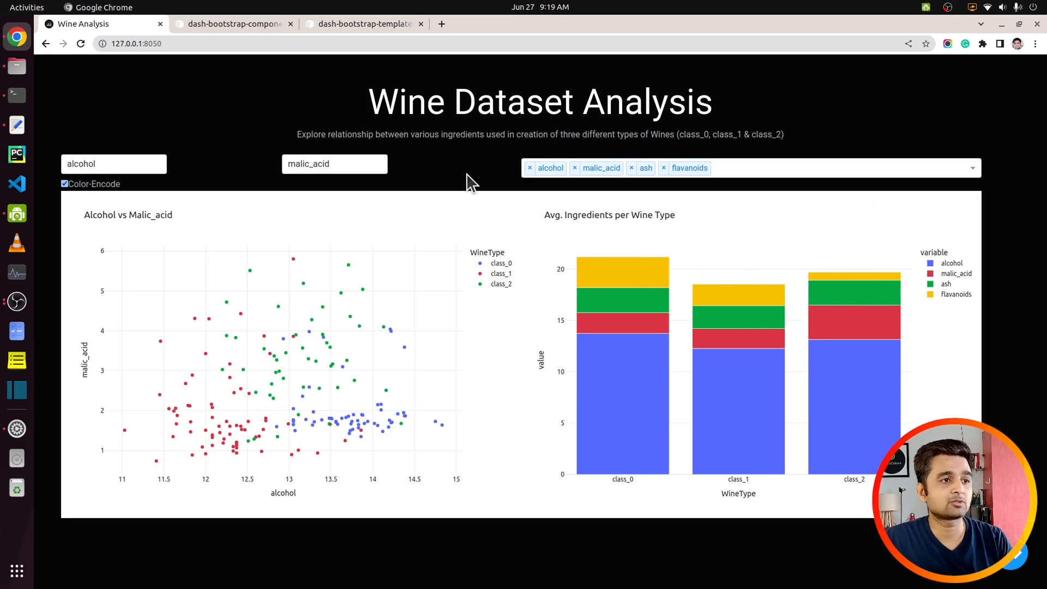
mouse_move(643, 243)
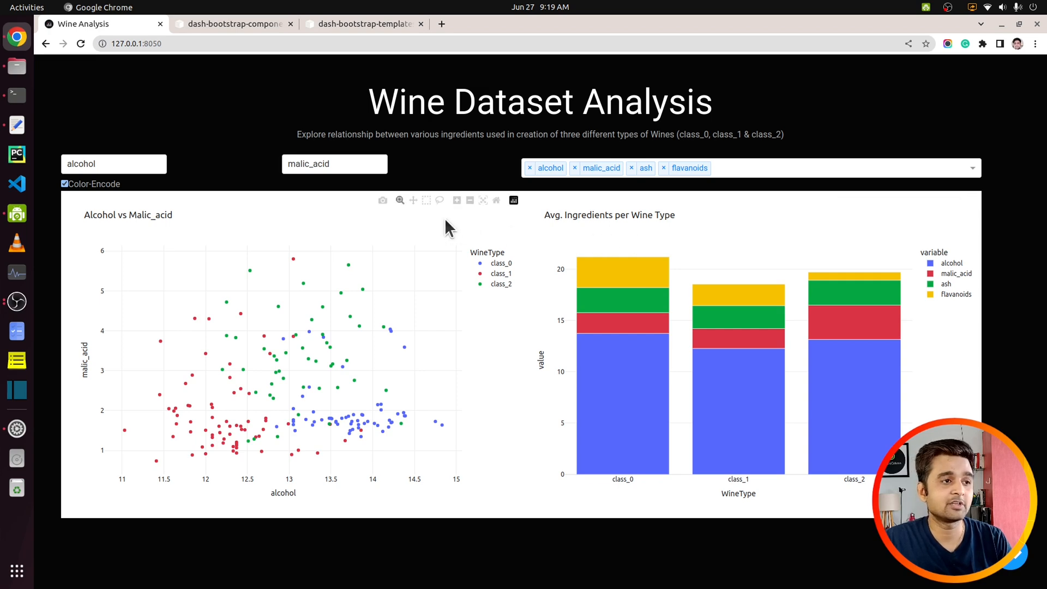
mouse_move(291, 244)
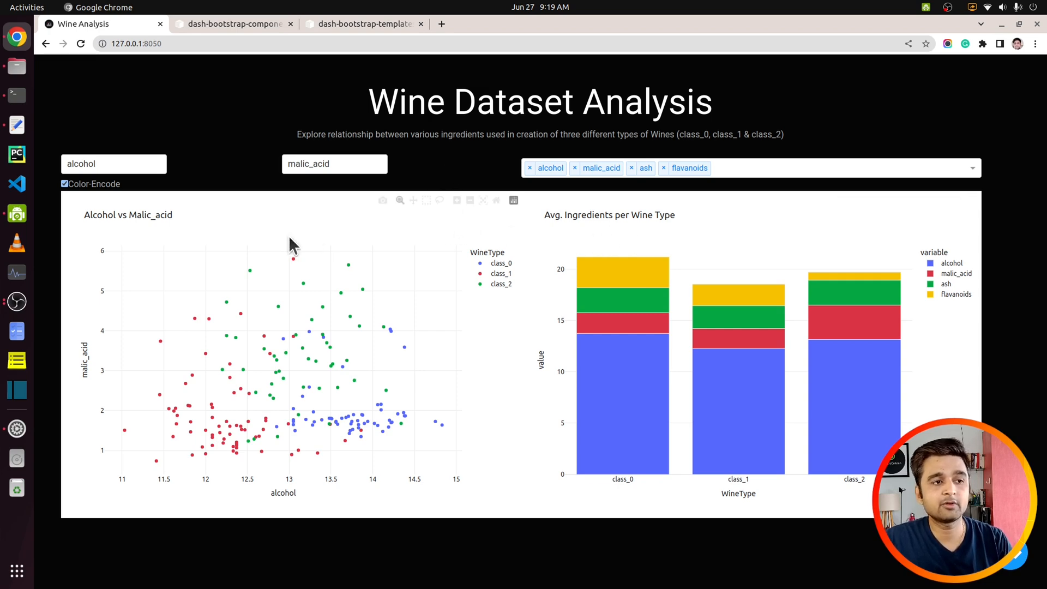
mouse_move(644, 132)
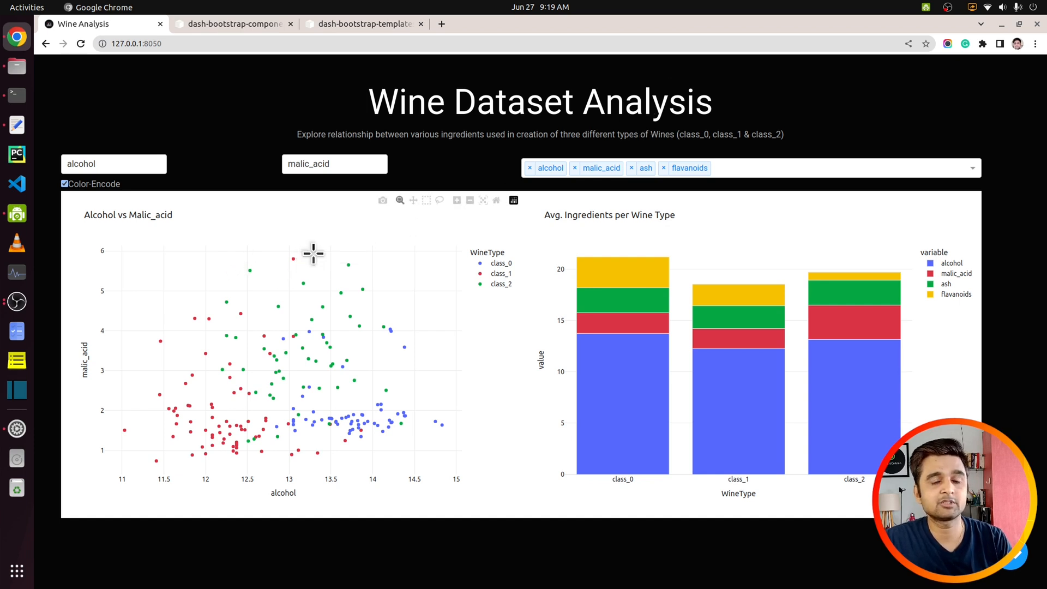
mouse_move(454, 157)
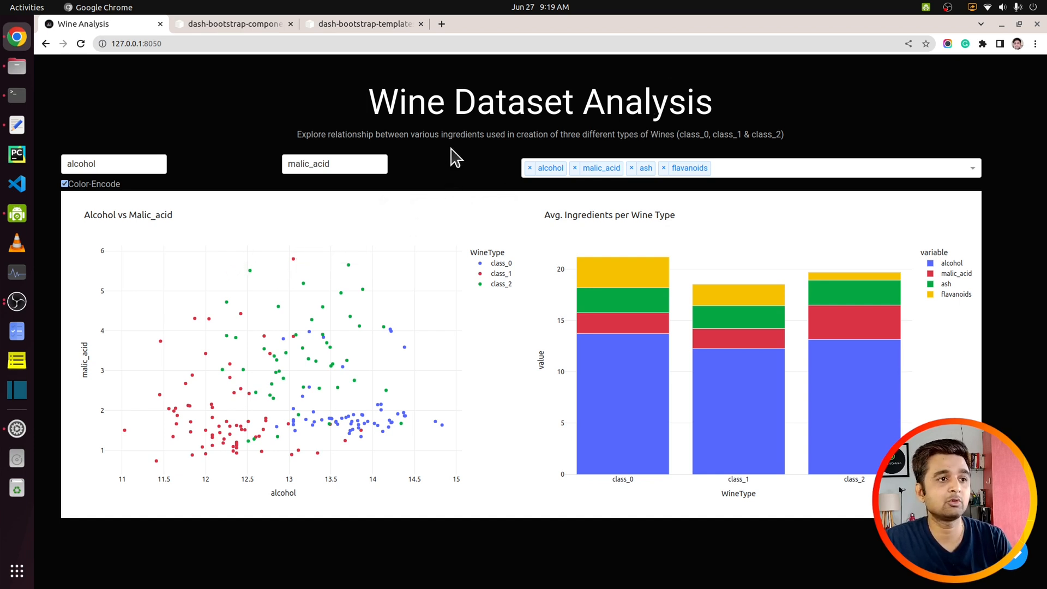
mouse_move(222, 114)
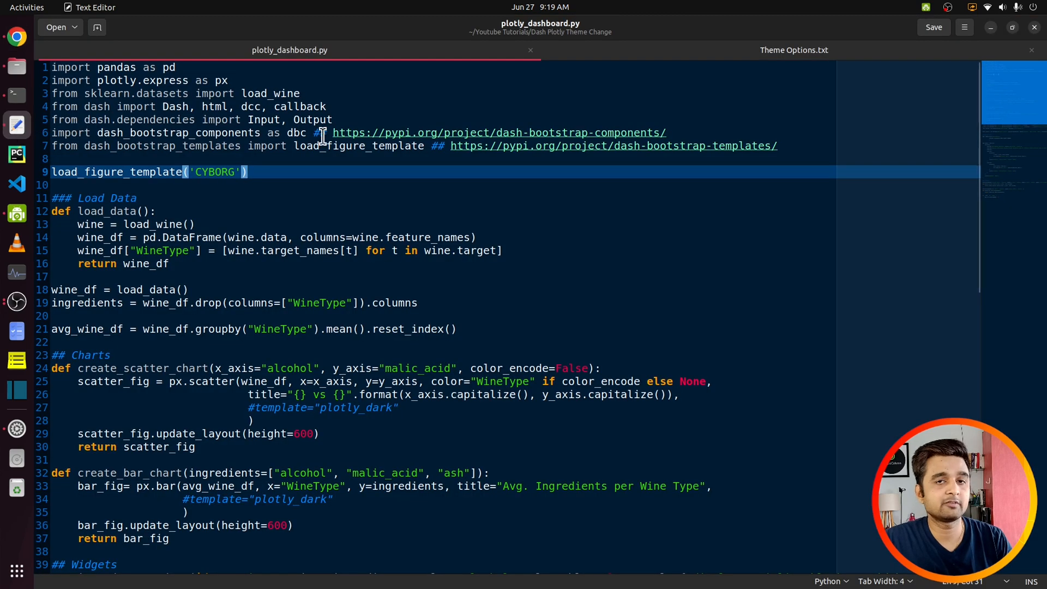
Step: Scroll plotly_dashboard.py to the chart functions with the commented plotly_dark template lines
scroll("down", 3)
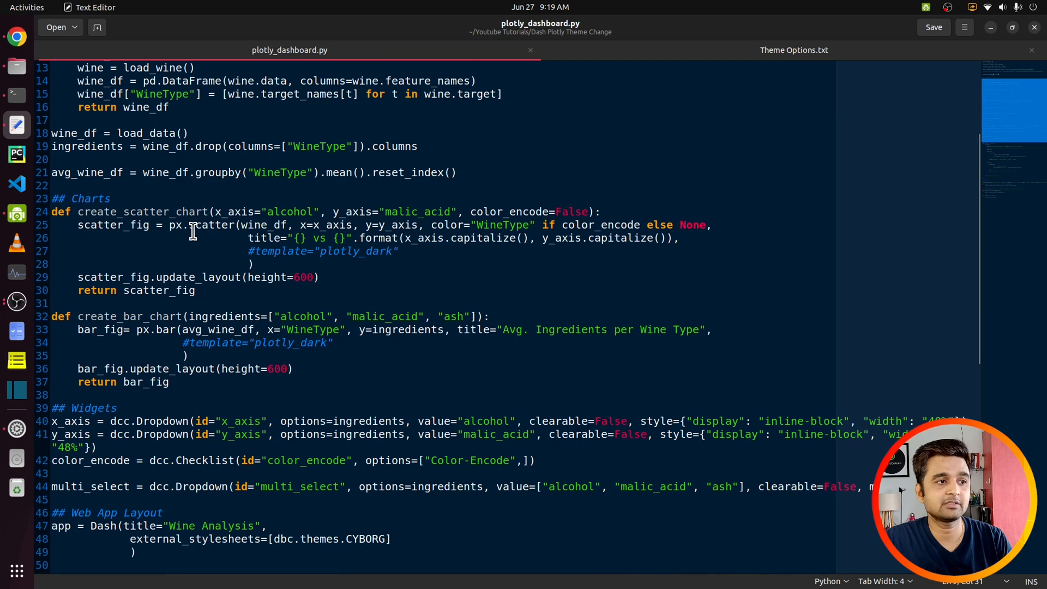
mouse_move(199, 224)
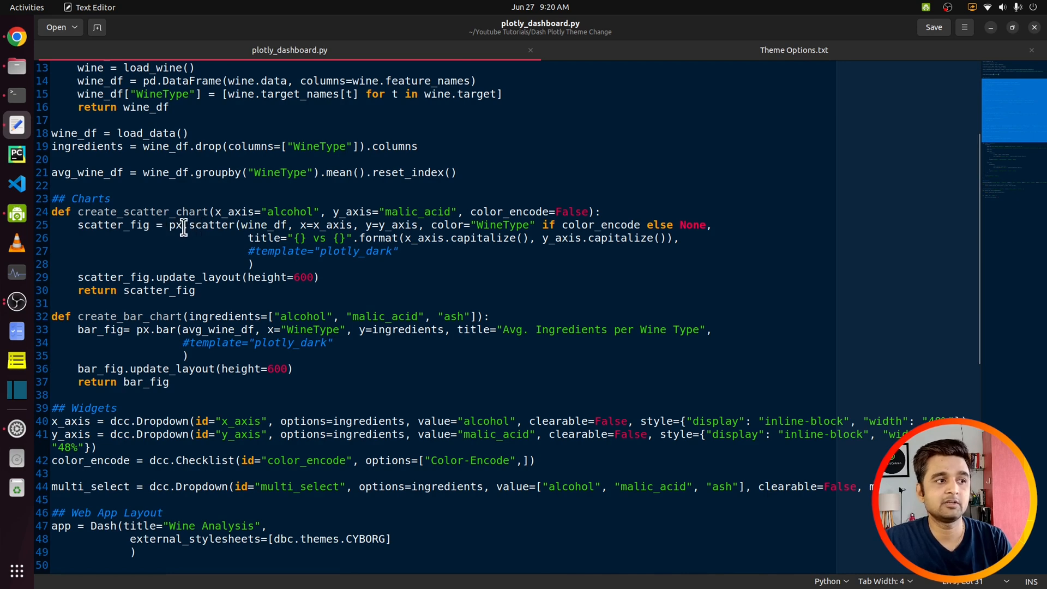
mouse_move(199, 232)
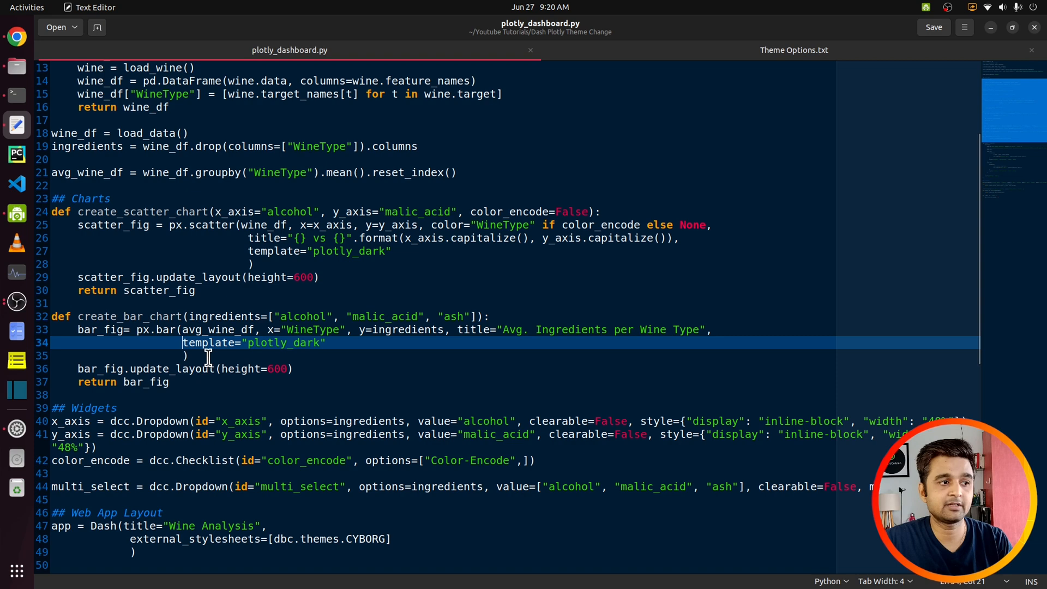
mouse_move(347, 316)
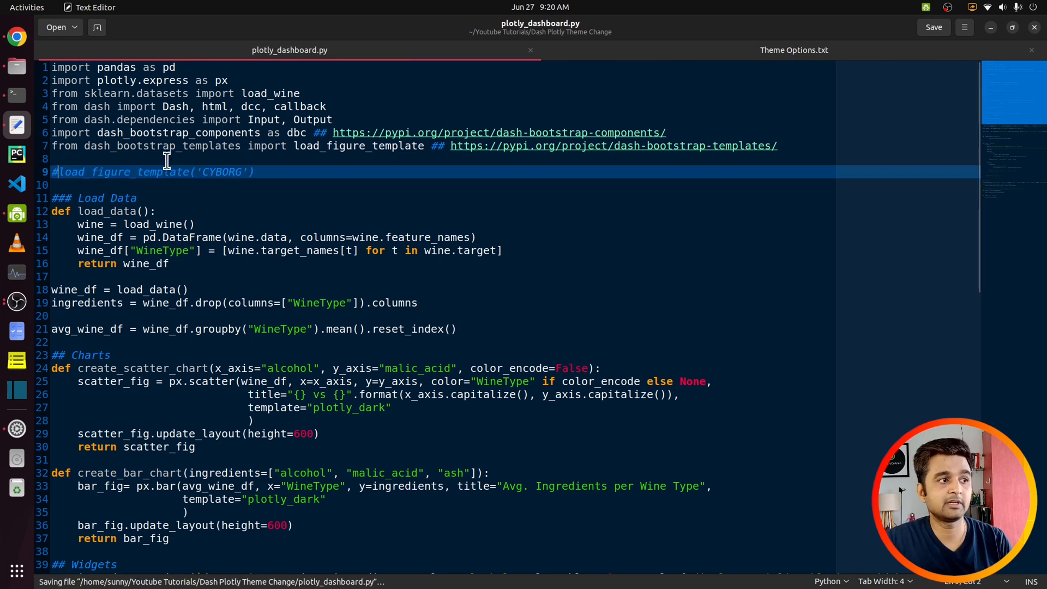
mouse_move(17, 38)
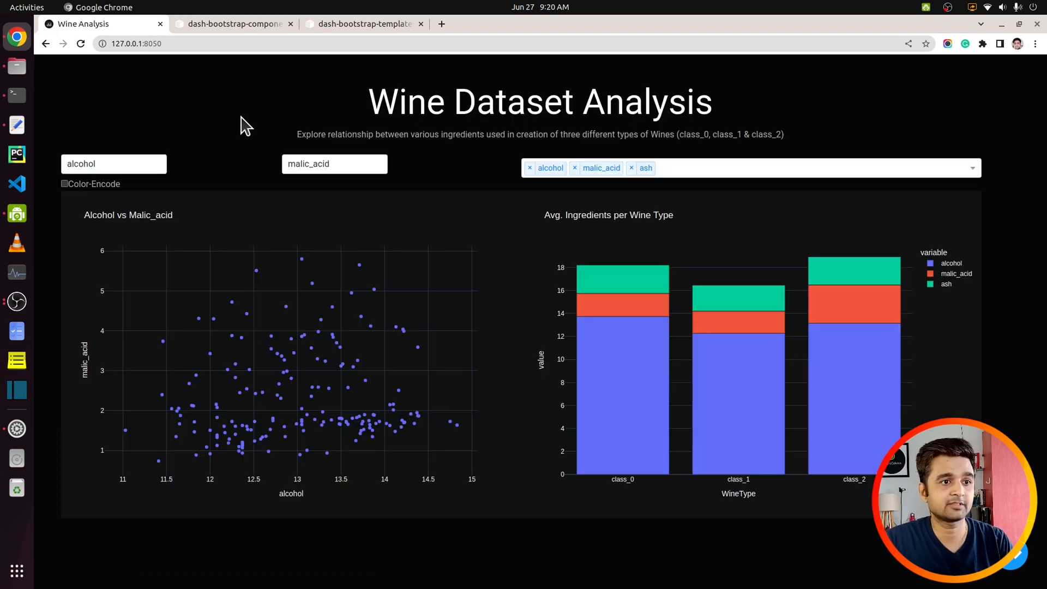
Step: Plot ash on the x-axis colour-coded by wine type, then add total_phenols to the bar chart
left_click(113, 164)
type("ash")
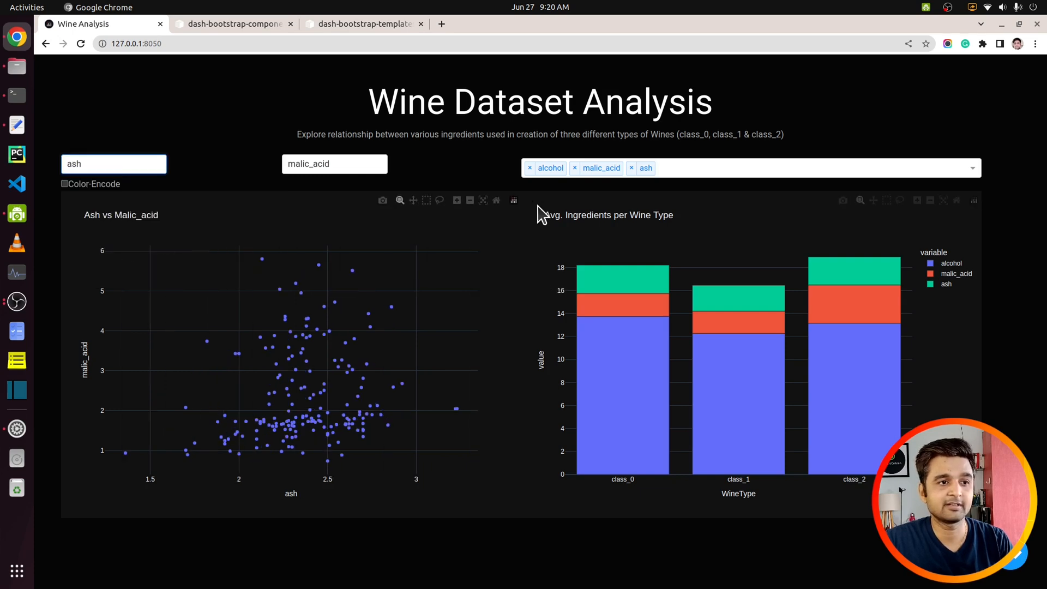
left_click(65, 184)
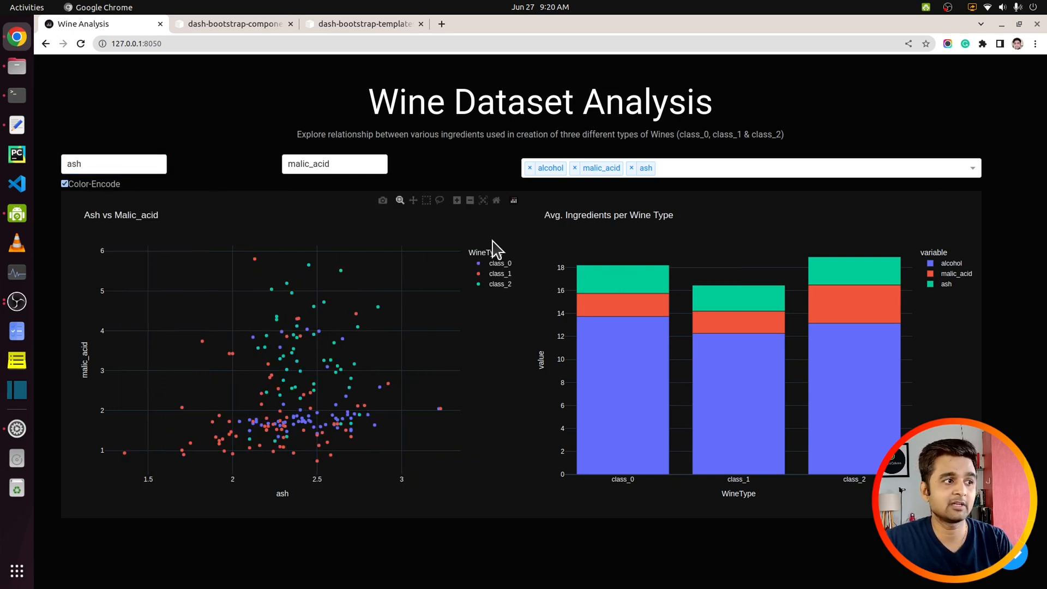
left_click(735, 168)
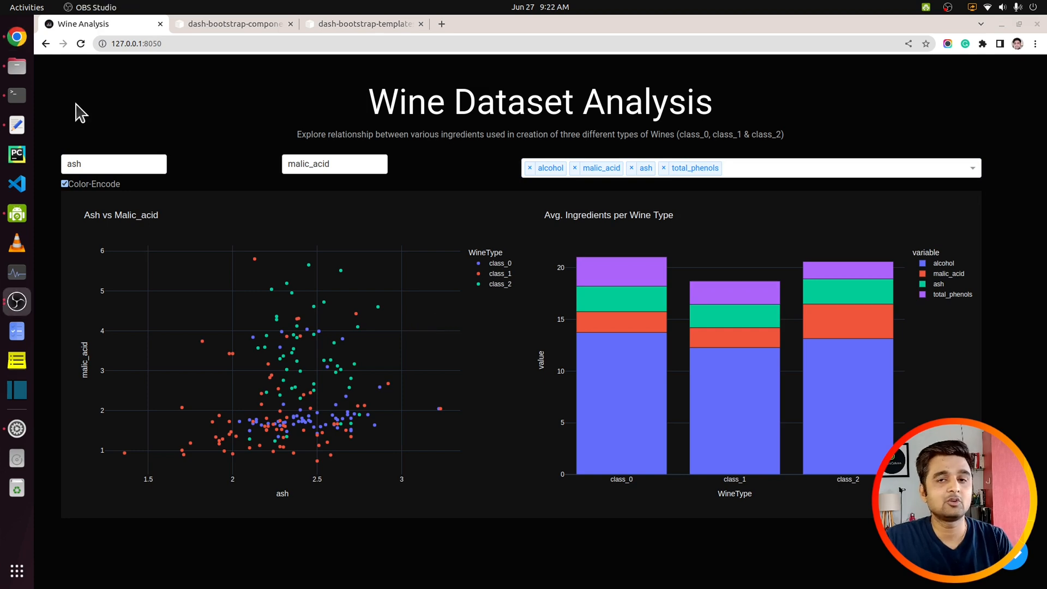
mouse_move(36, 124)
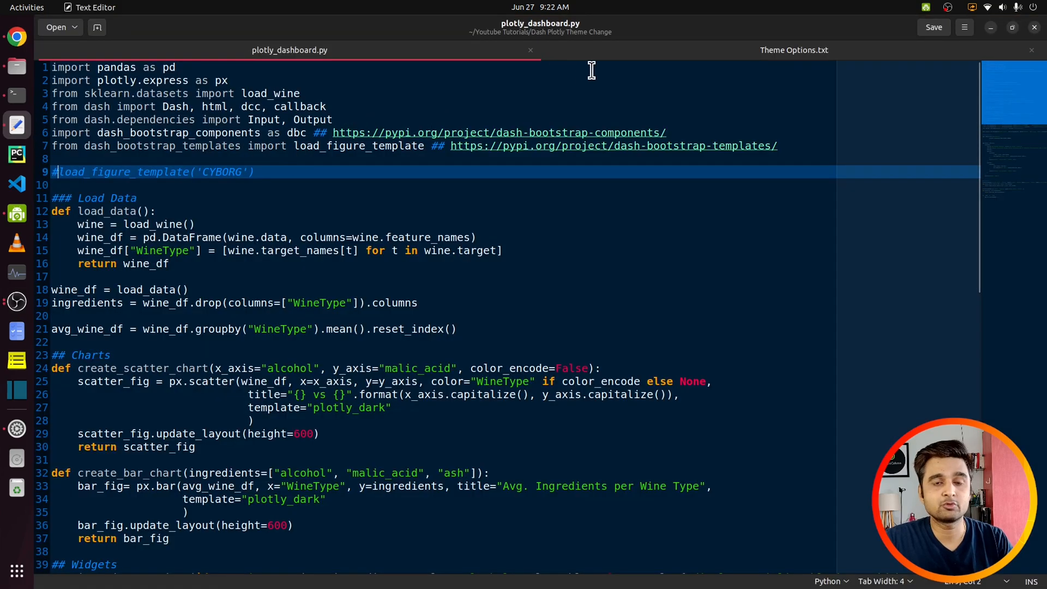
Step: Switch to the Theme Options.txt tab listing Plotly templates and Bootstrap themes
left_click(793, 49)
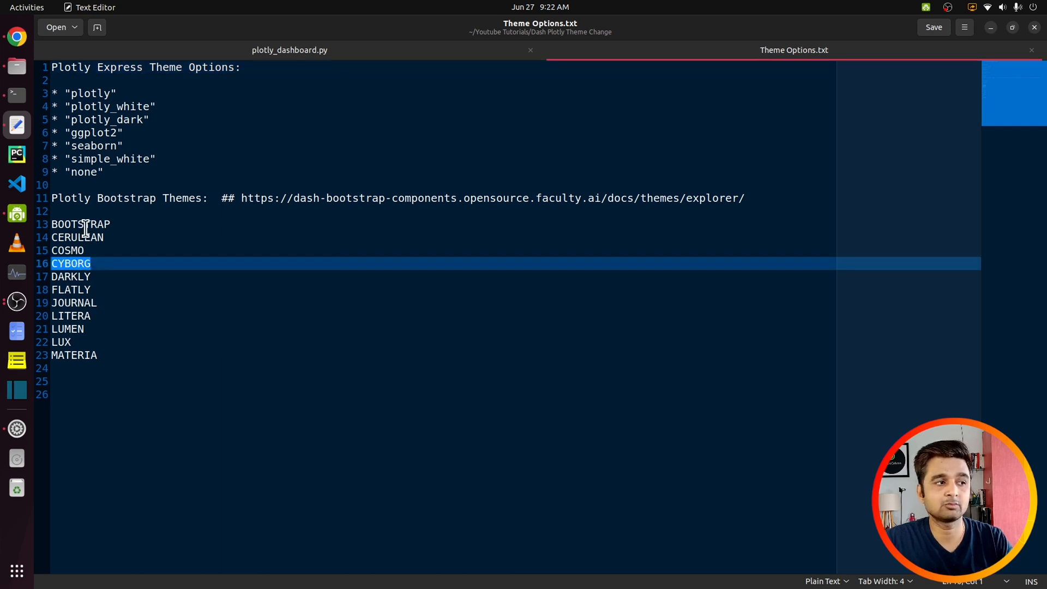
mouse_move(248, 222)
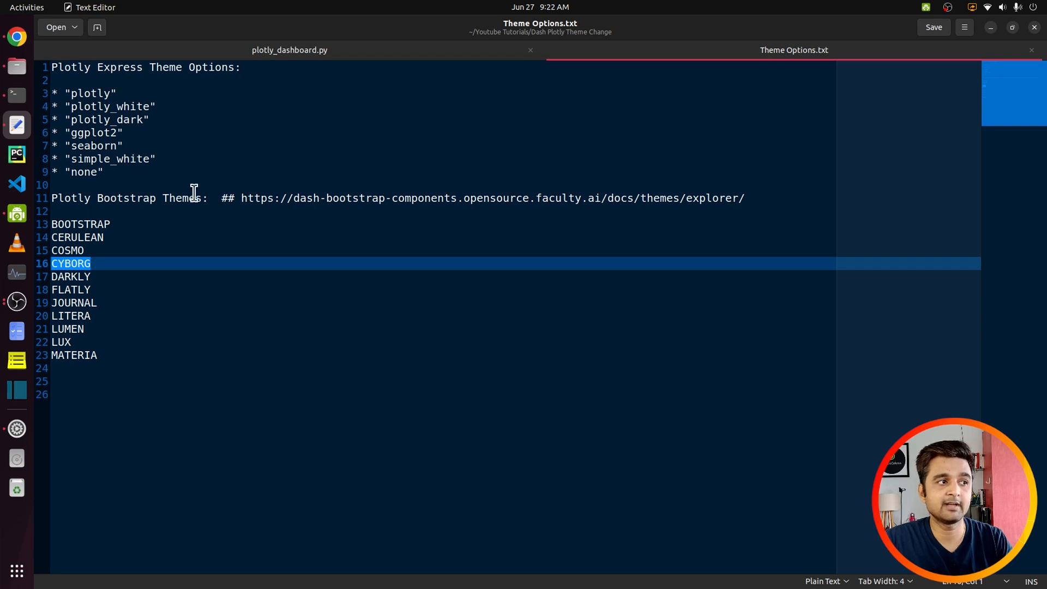
mouse_move(245, 197)
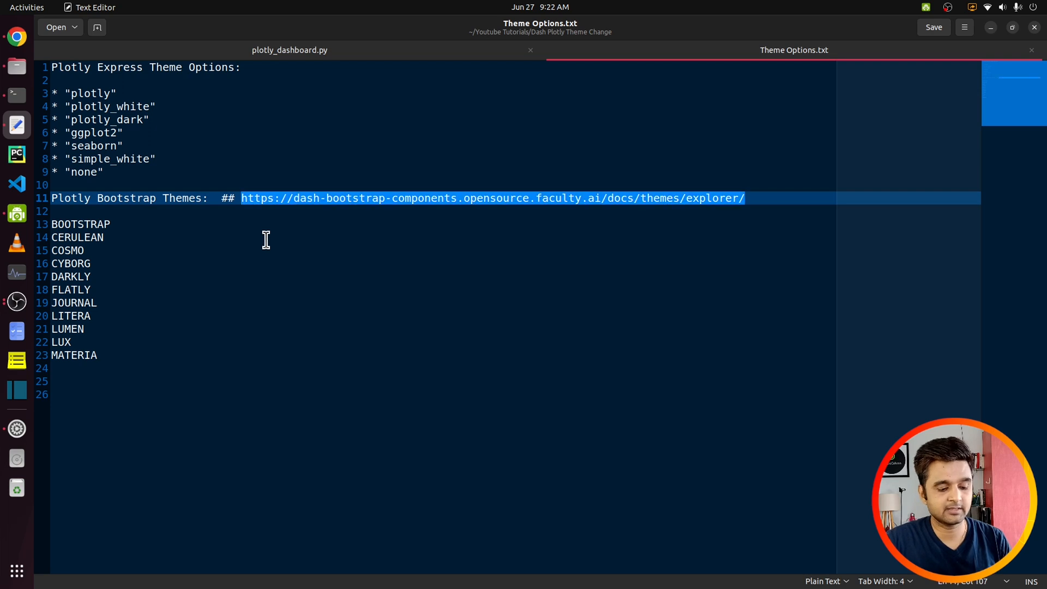
mouse_move(275, 237)
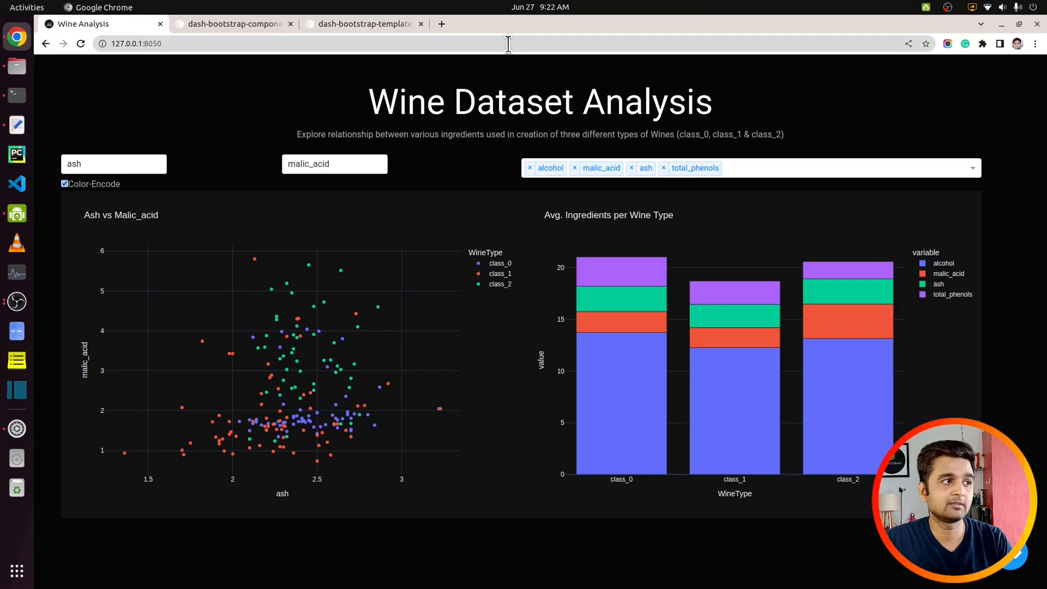
Step: Load the dash-bootstrap-components theme explorer in a new tab and preview components with Cyborg selected
left_click(441, 24)
type("dash-bootstrap-components.opensource.faculty.ai/docs/themes/explorer/")
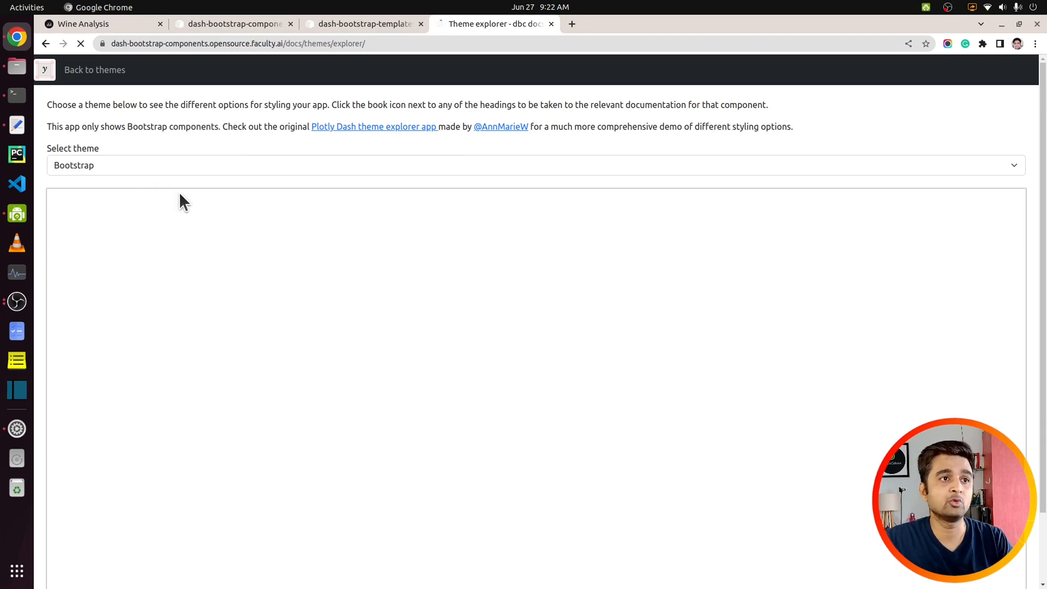
mouse_move(247, 224)
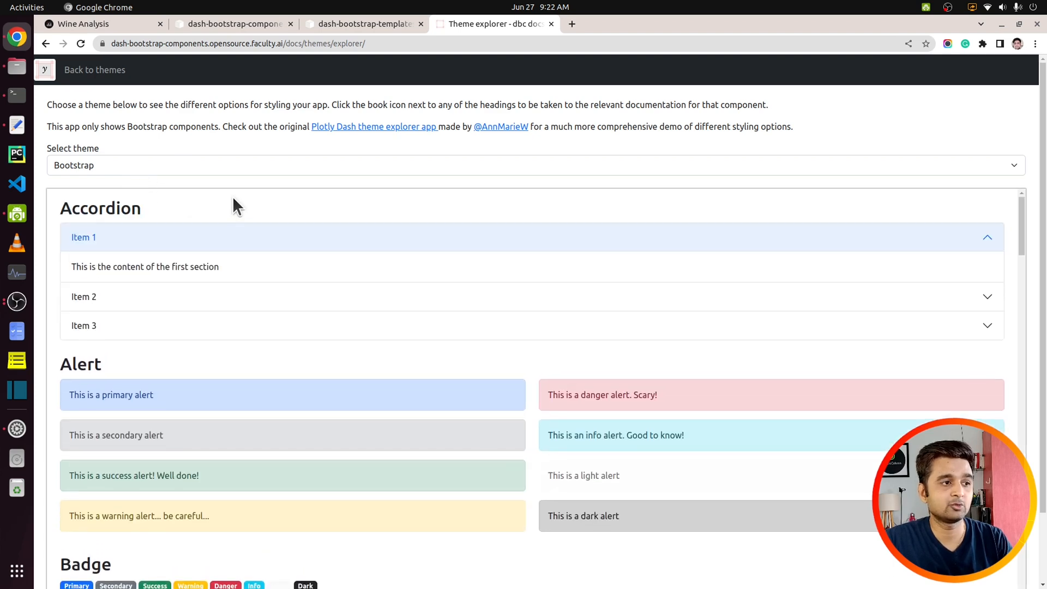
scroll("down", 3)
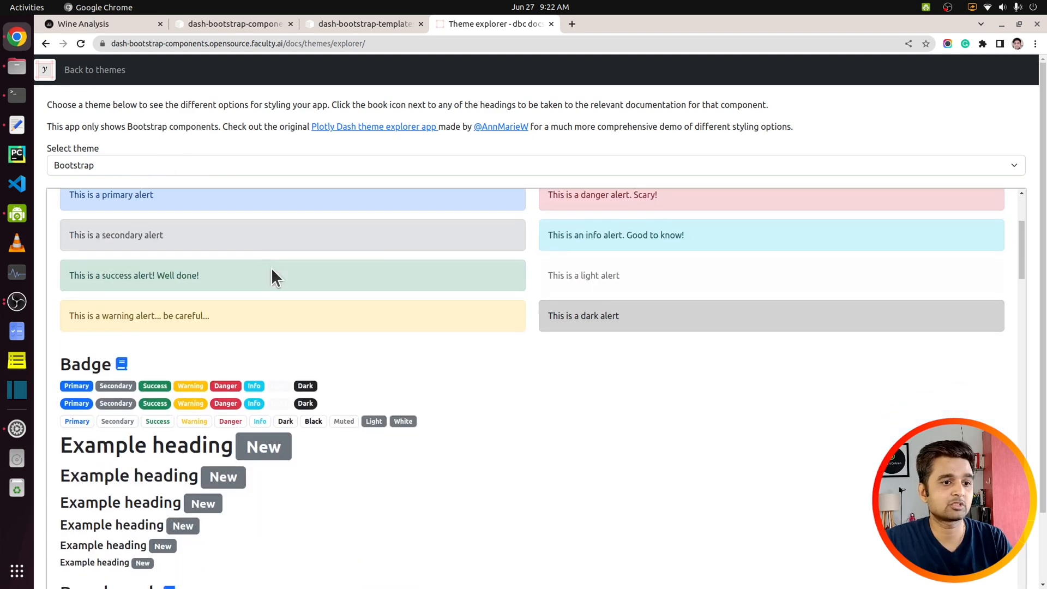
scroll("down", 3)
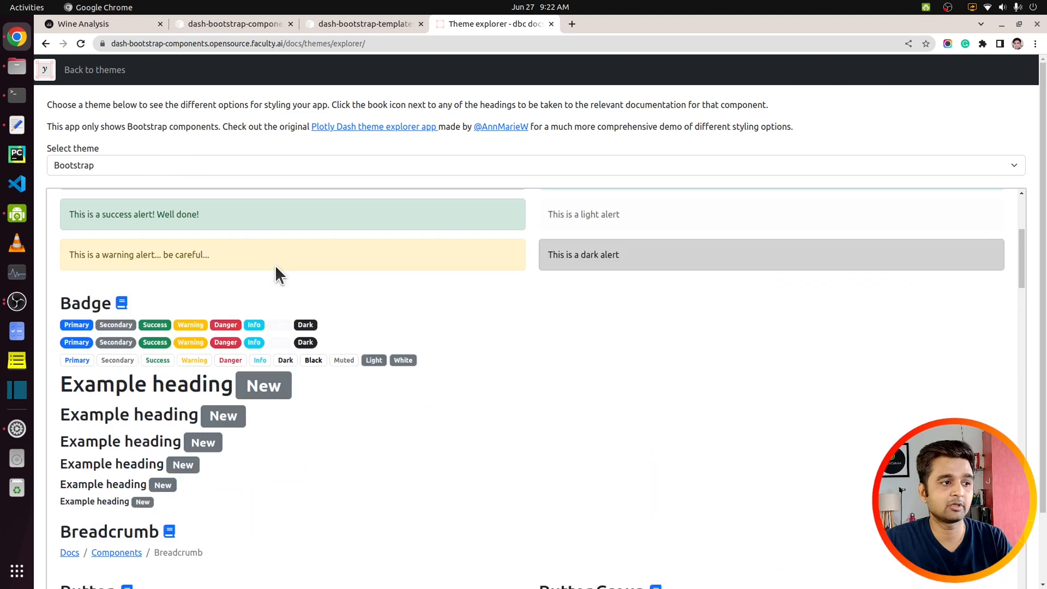
left_click(527, 164)
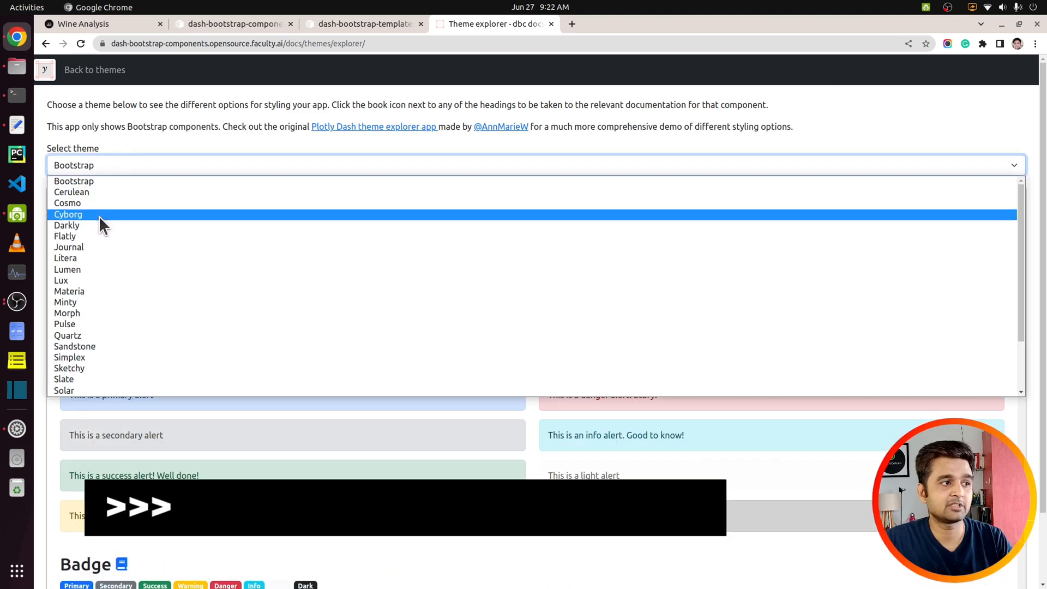
left_click(68, 214)
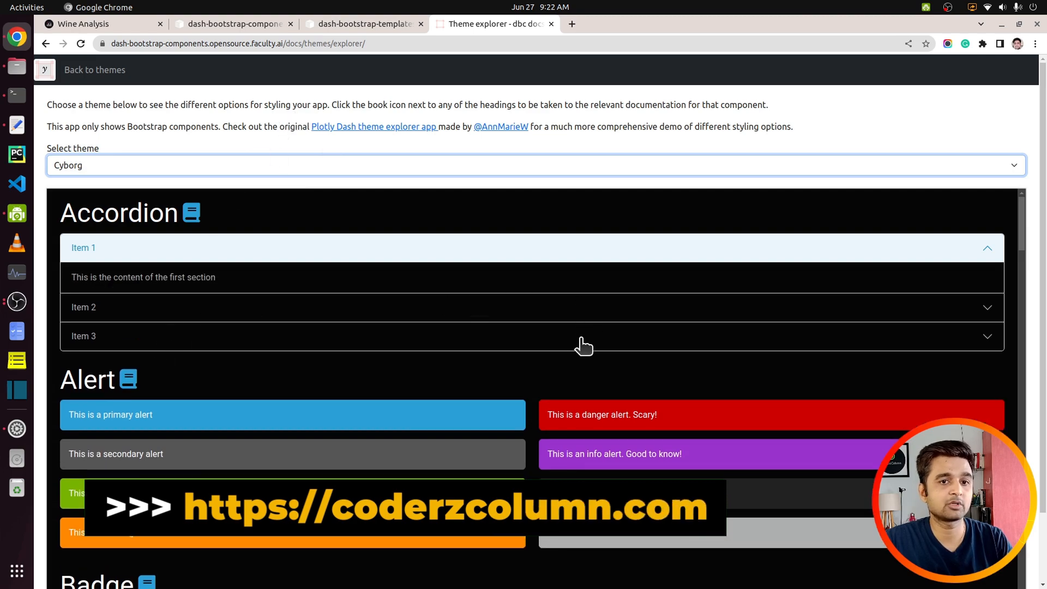
scroll("down", 3)
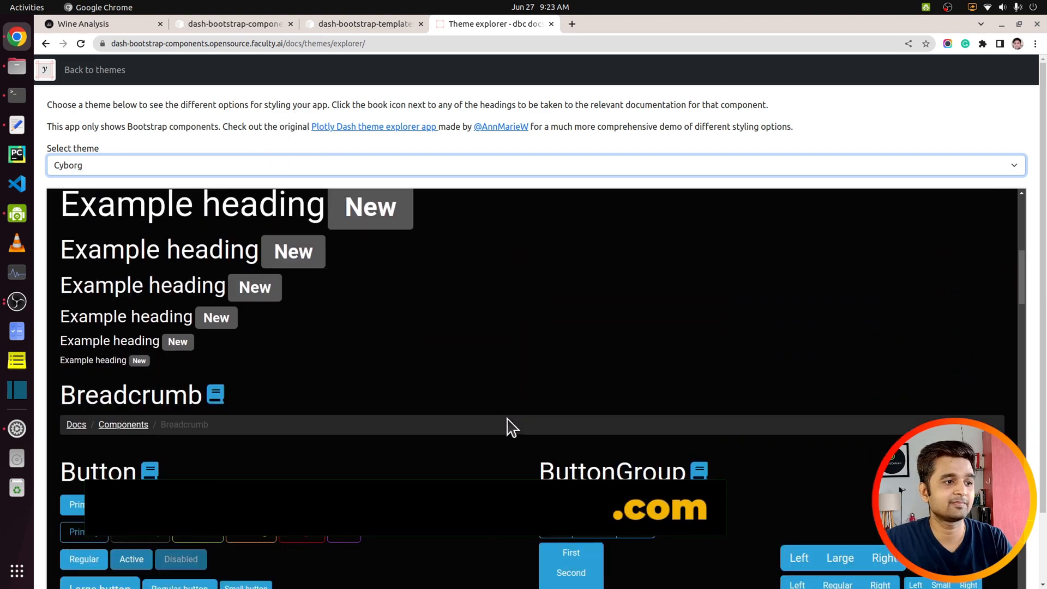